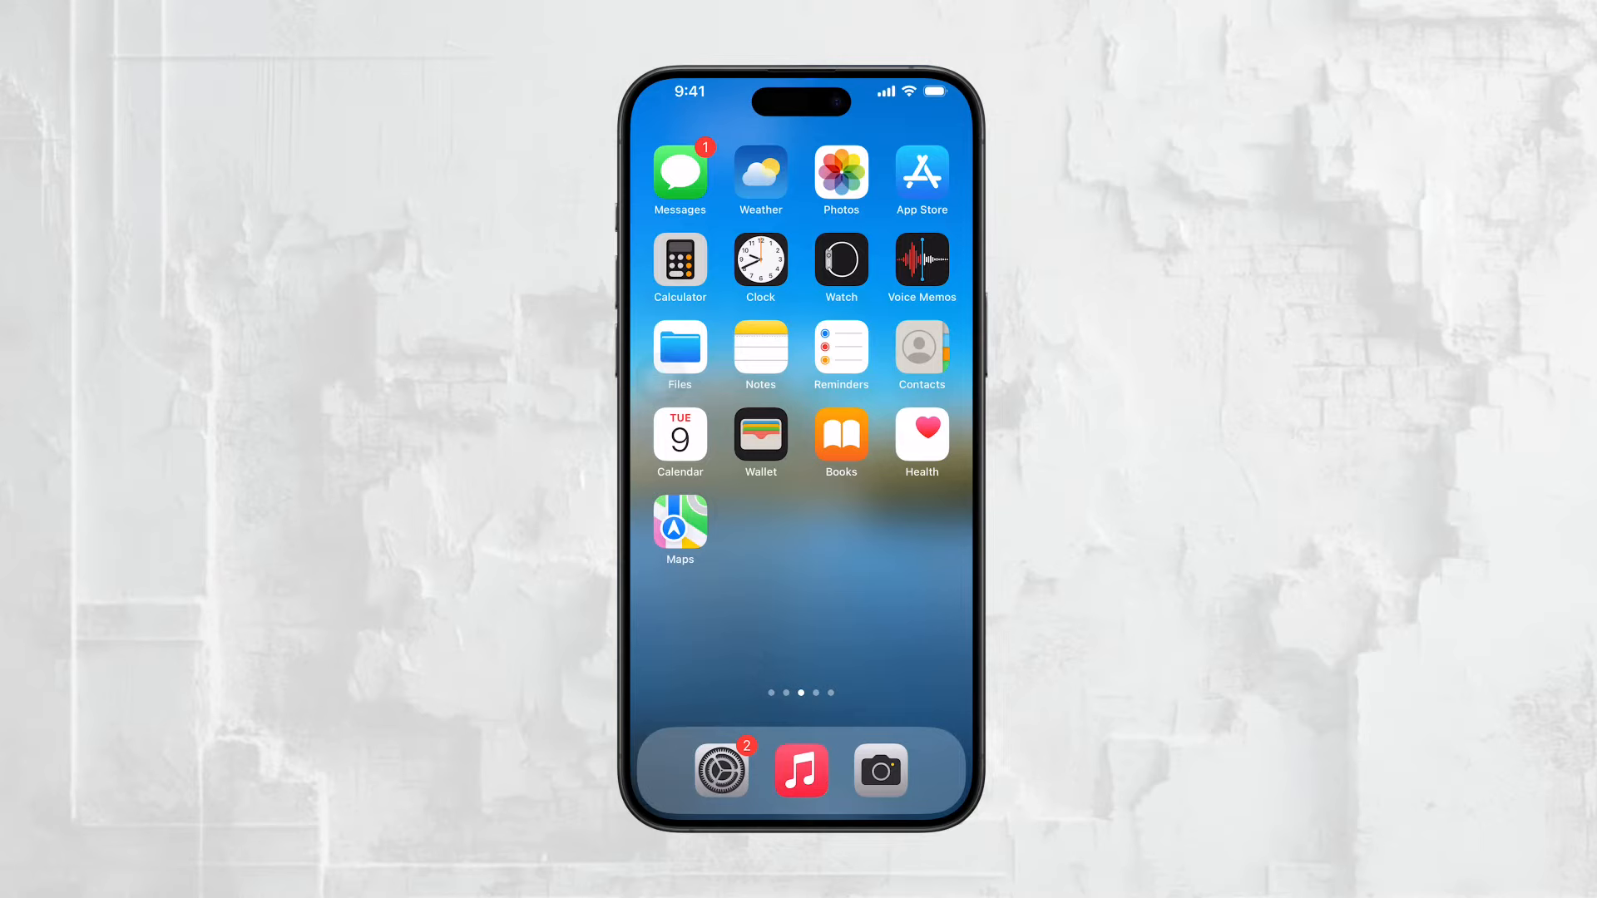
- Swipe the Home Screen and dismiss the account page
{"action": "left_click", "coordinate": [805, 461]}
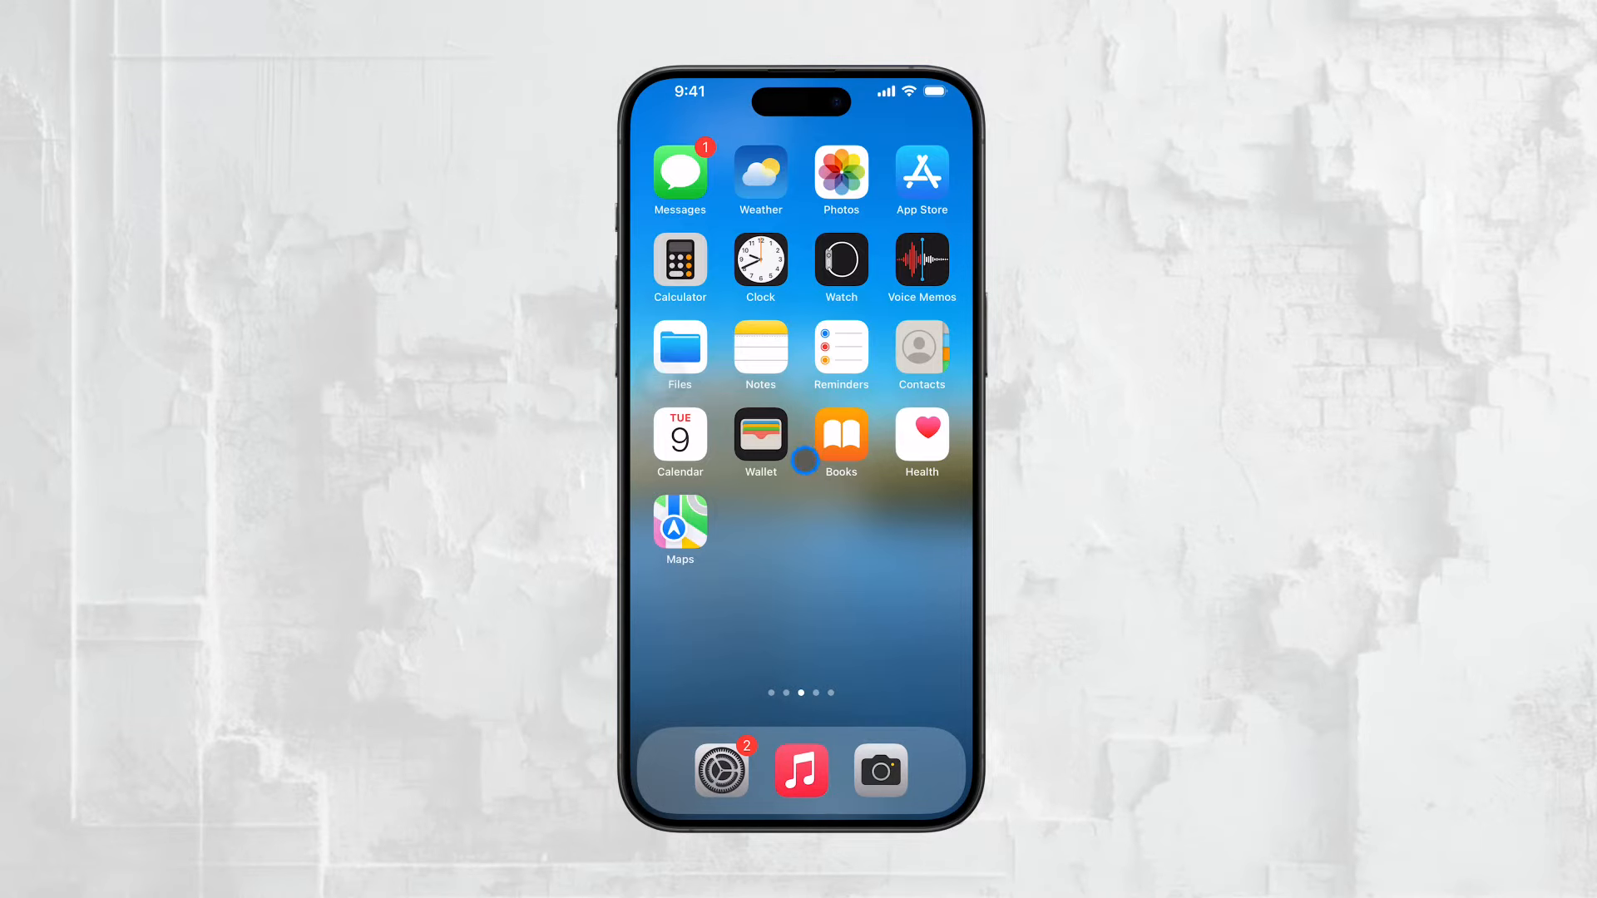
{"action": "scroll", "scroll_direction": "left", "scroll_amount": 3}
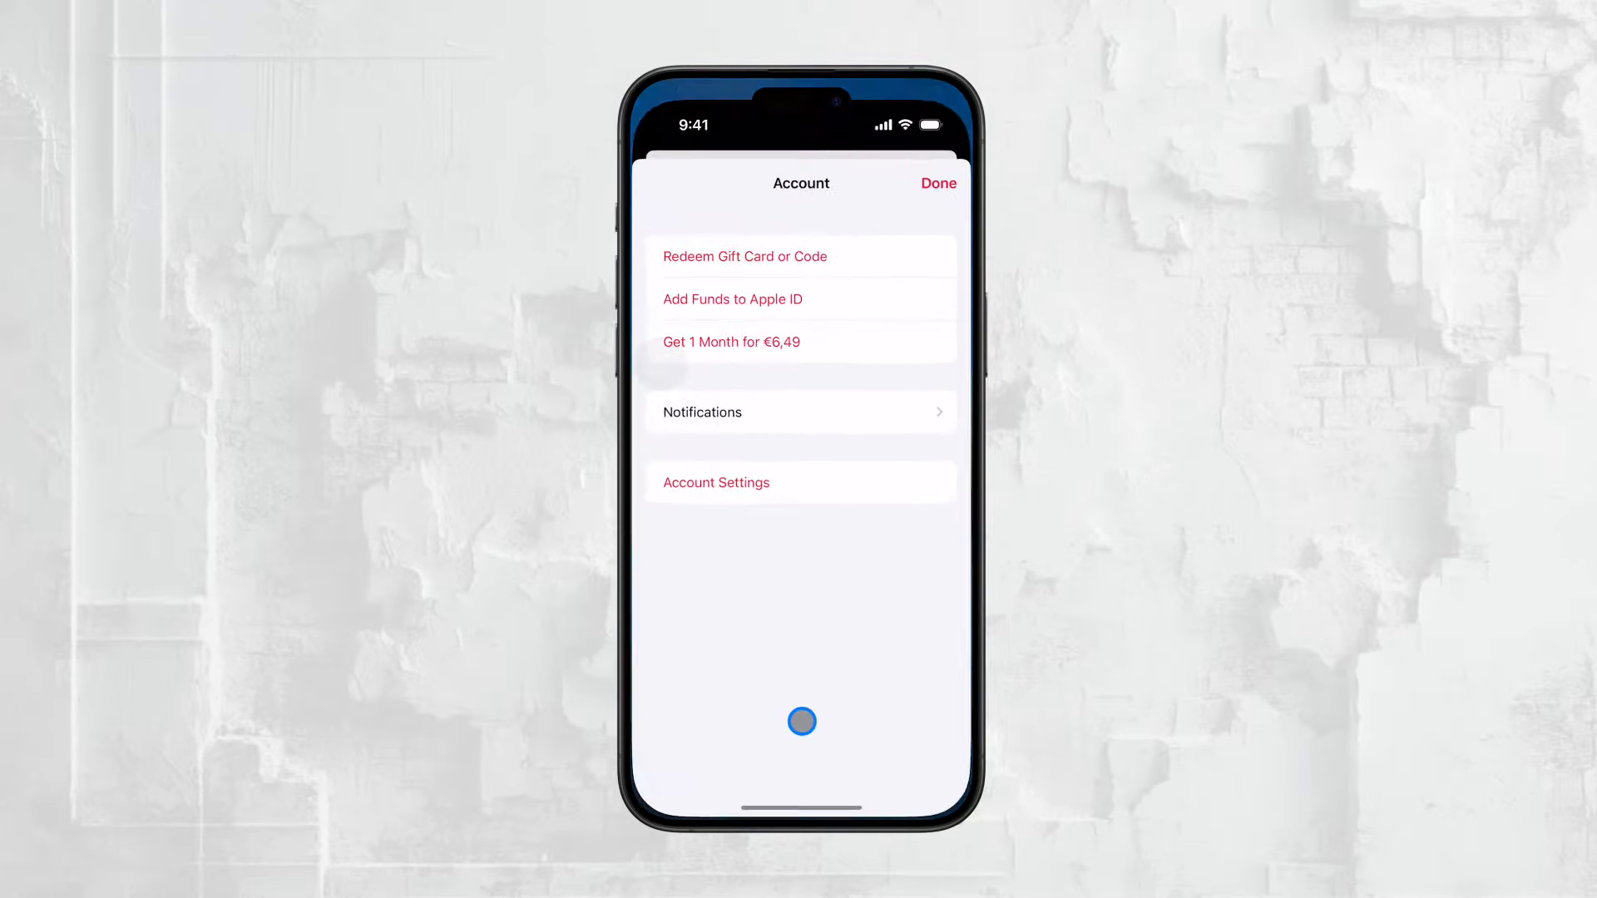
{"action": "left_click", "coordinate": [938, 183]}
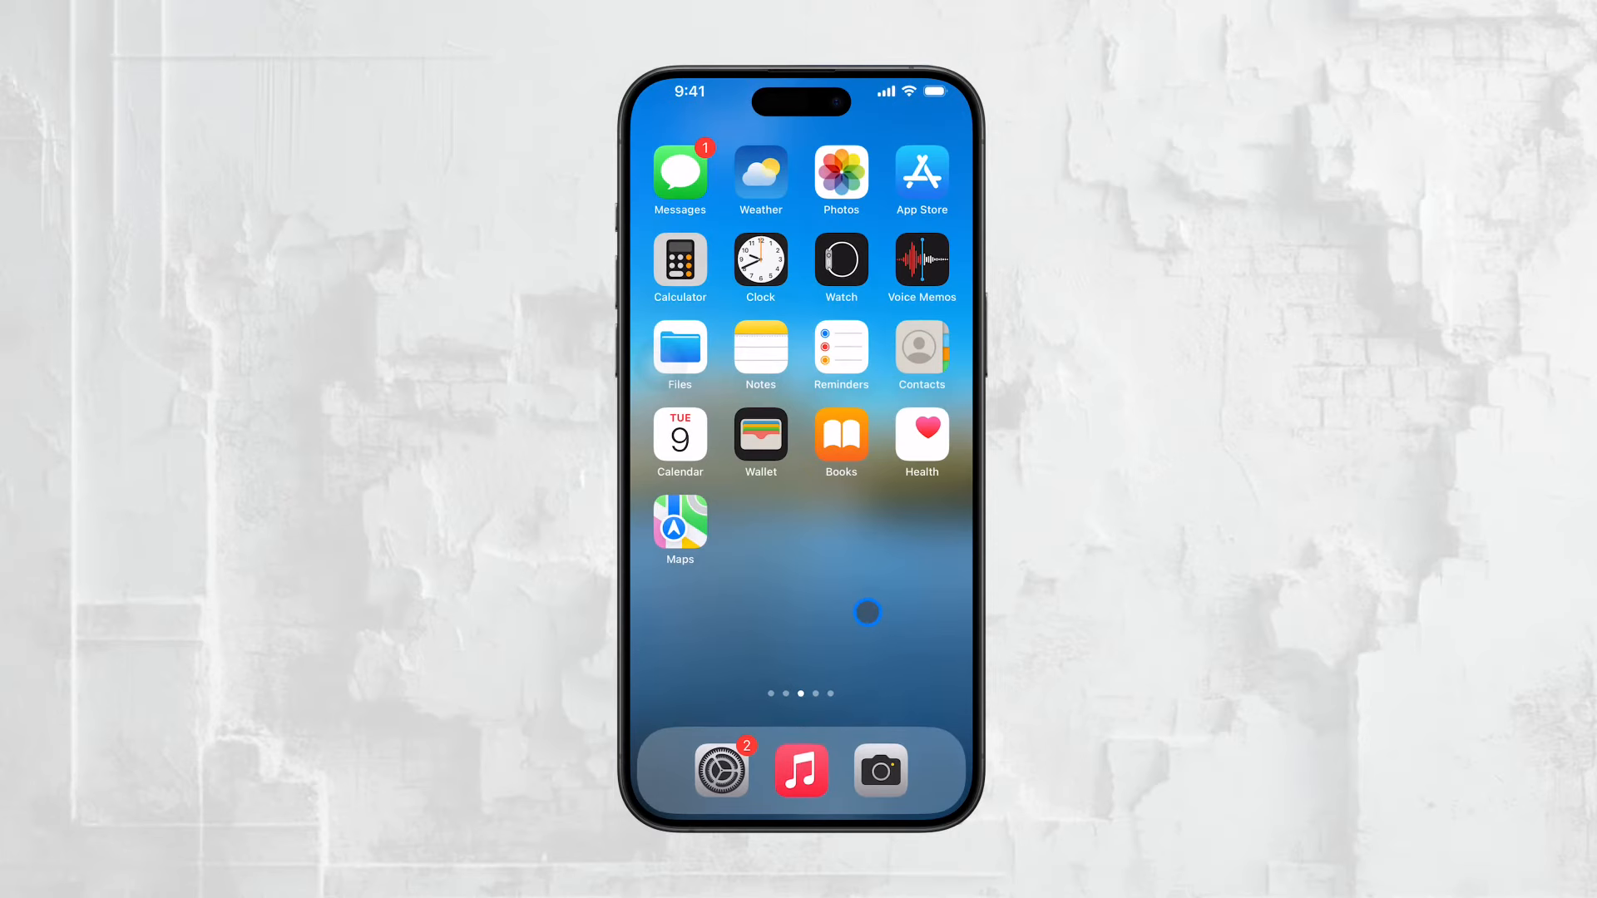
{"action": "mouse_move", "coordinate": [903, 603]}
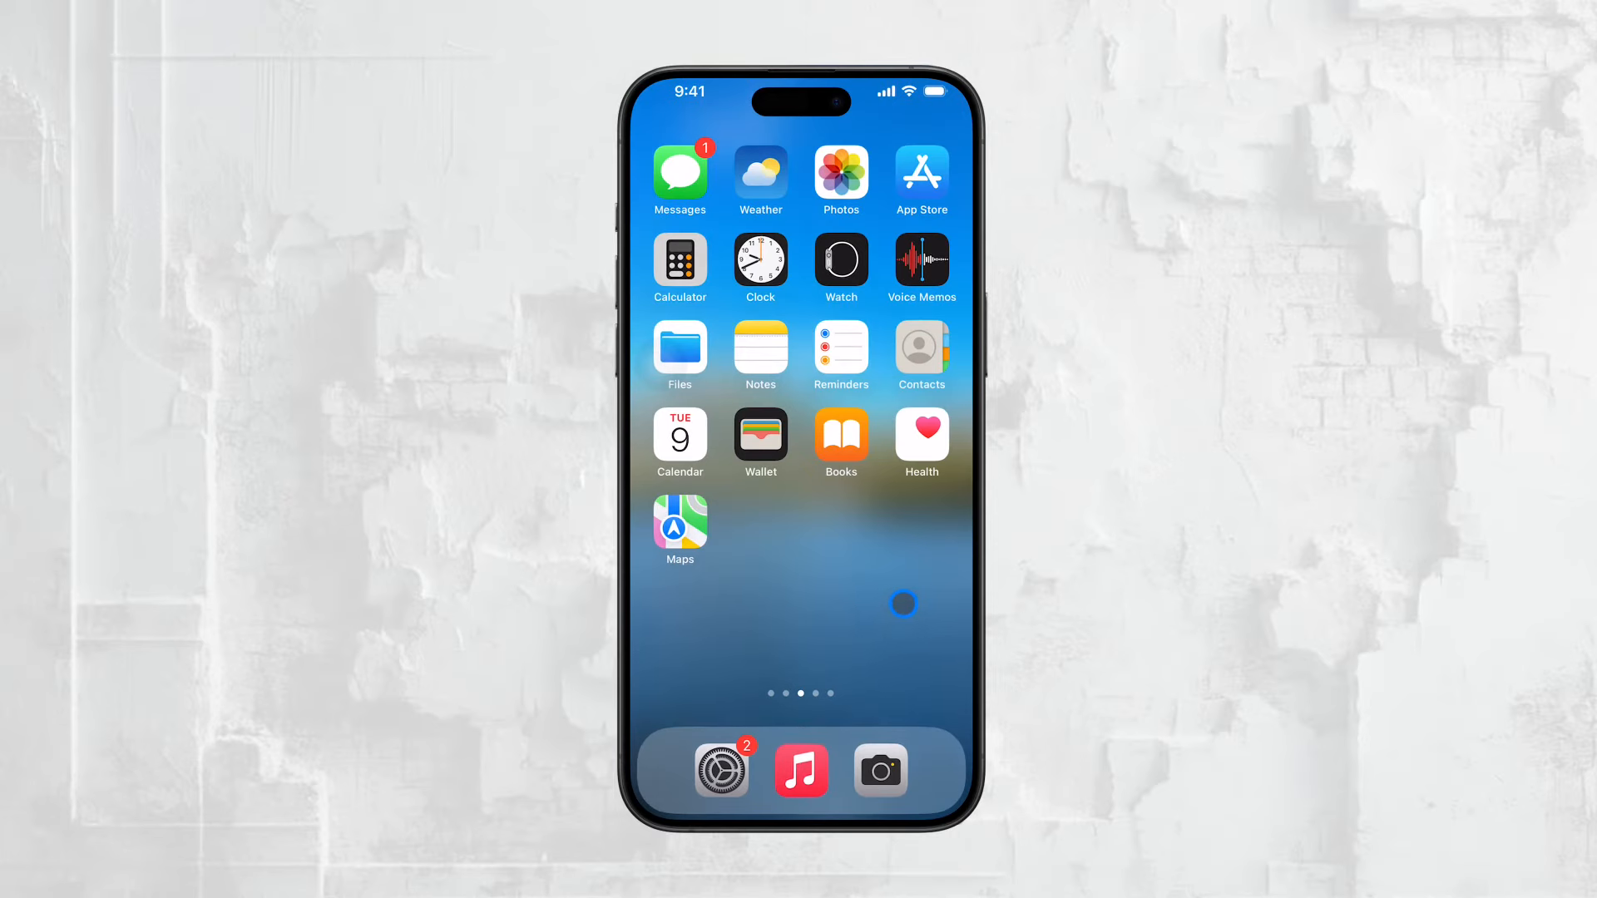
{"action": "mouse_move", "coordinate": [895, 617]}
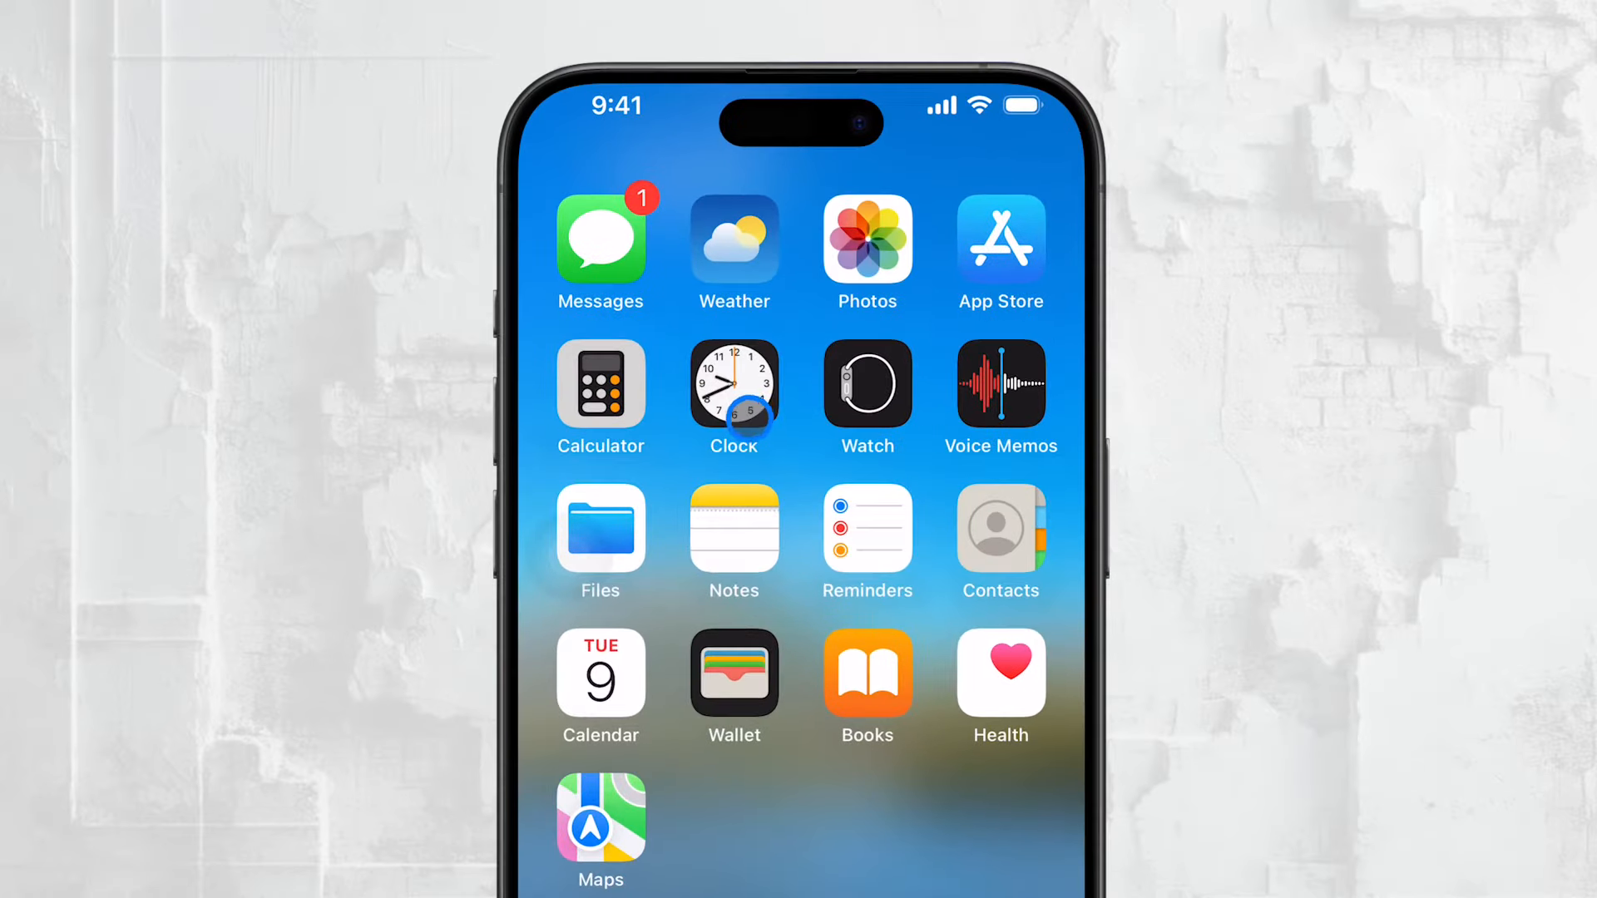
- In Clock, set the timer's When Timer Ends option to Stop Playing
{"action": "left_click", "coordinate": [734, 383]}
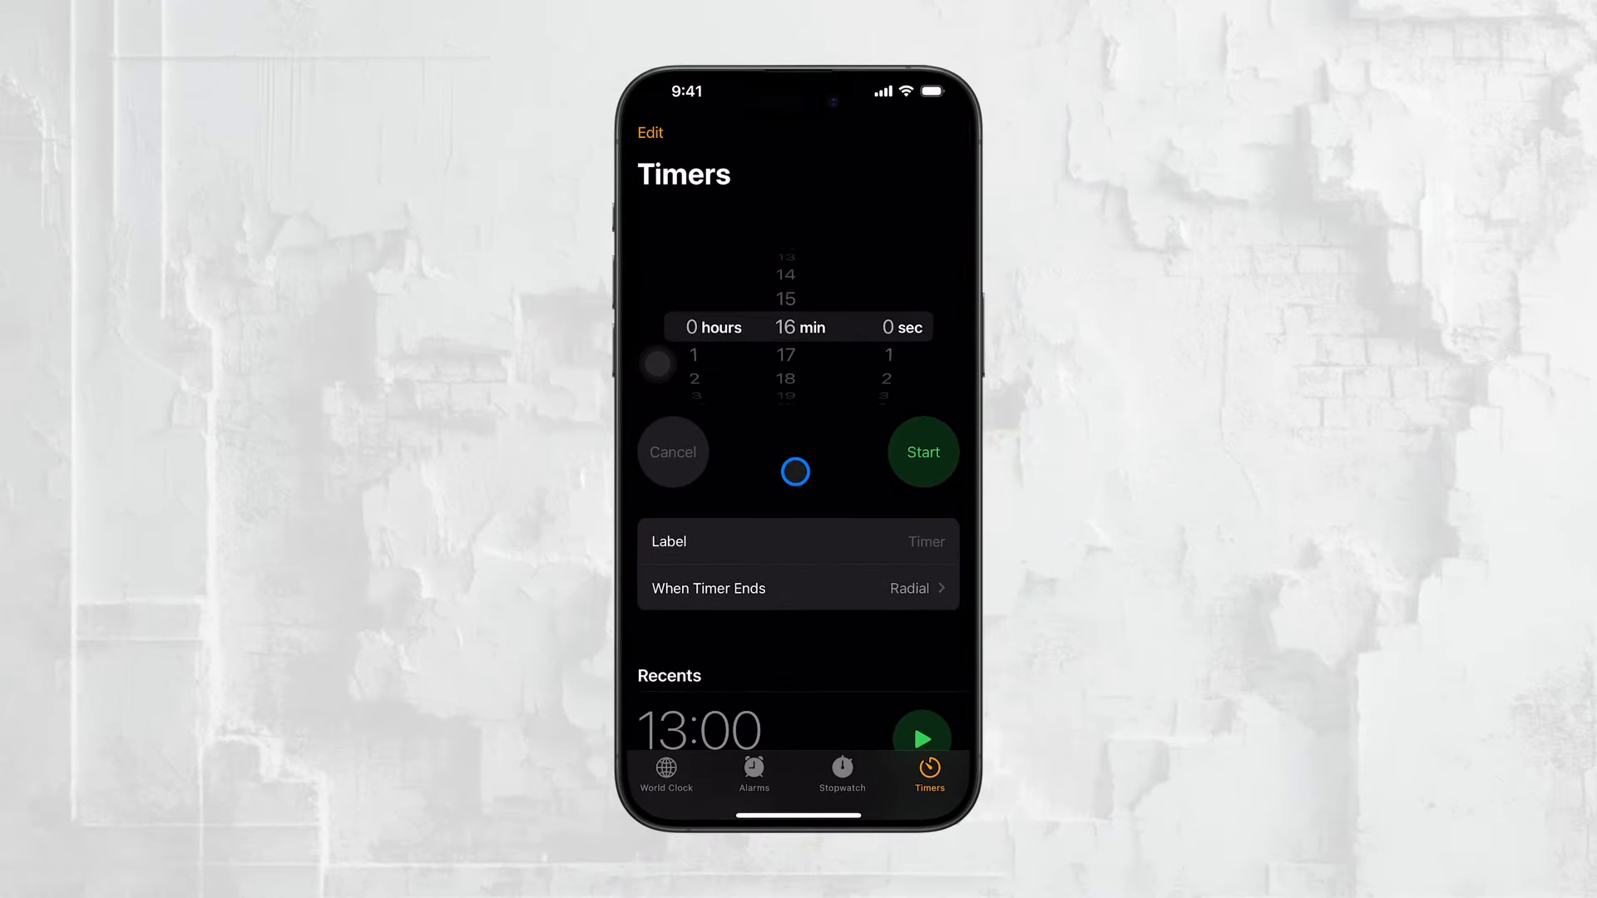
{"action": "mouse_move", "coordinate": [688, 599]}
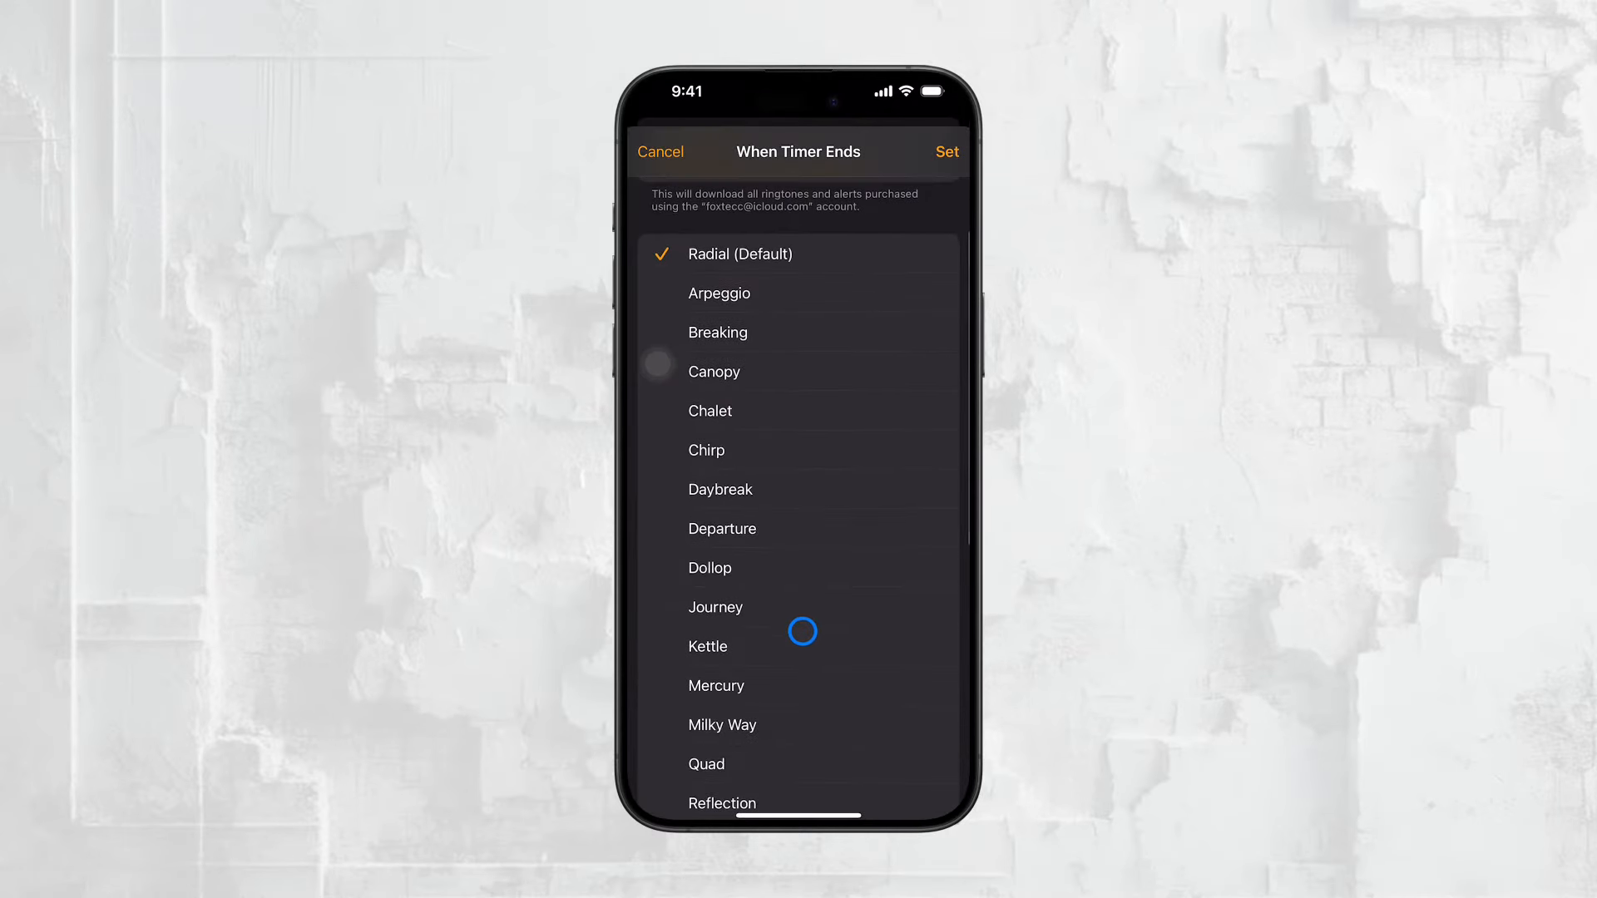
{"action": "scroll", "scroll_direction": "down", "scroll_amount": 3}
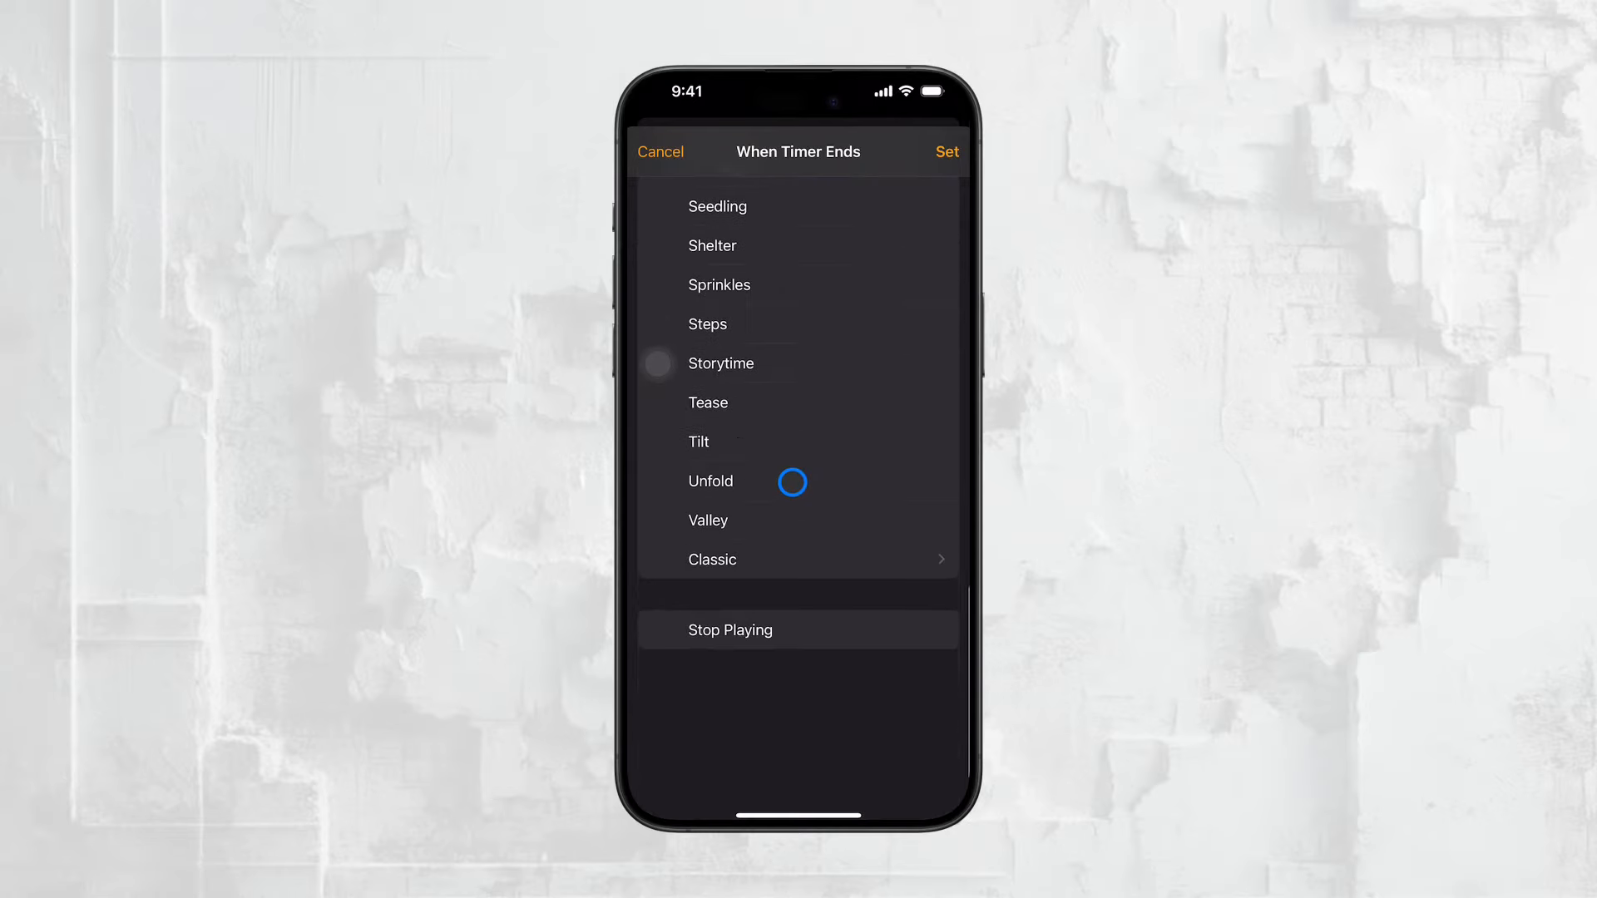
{"action": "scroll", "scroll_direction": "down", "scroll_amount": 3}
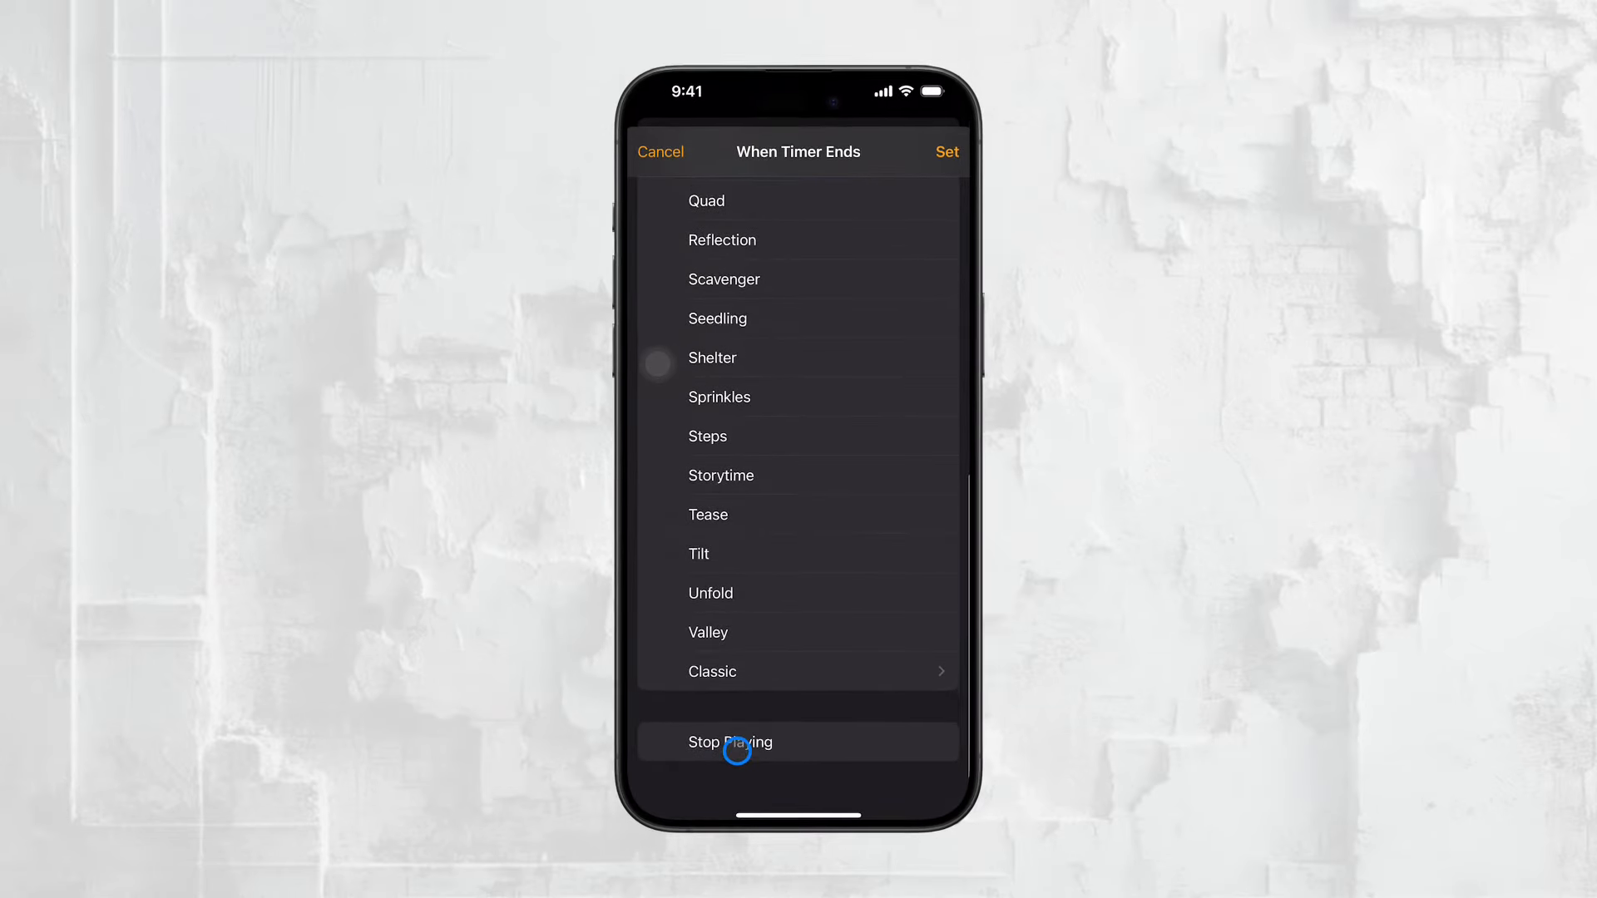
{"action": "left_click", "coordinate": [731, 742]}
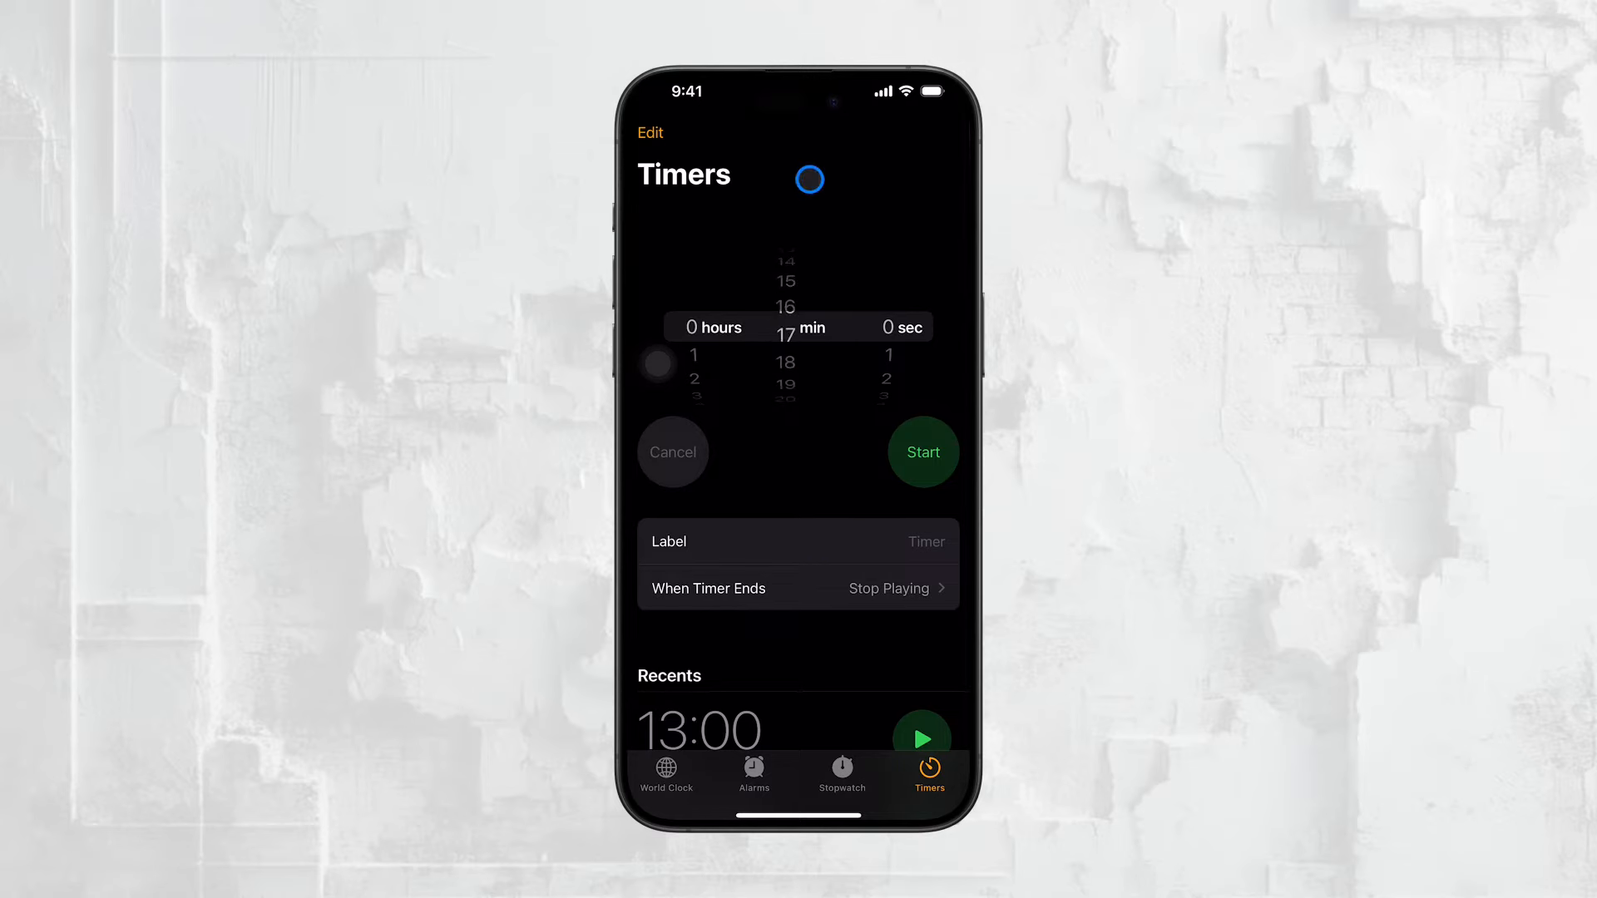
- Start the 30-minute timer, pause it at 29:54, and return to the Home Screen
{"action": "left_click", "coordinate": [923, 453]}
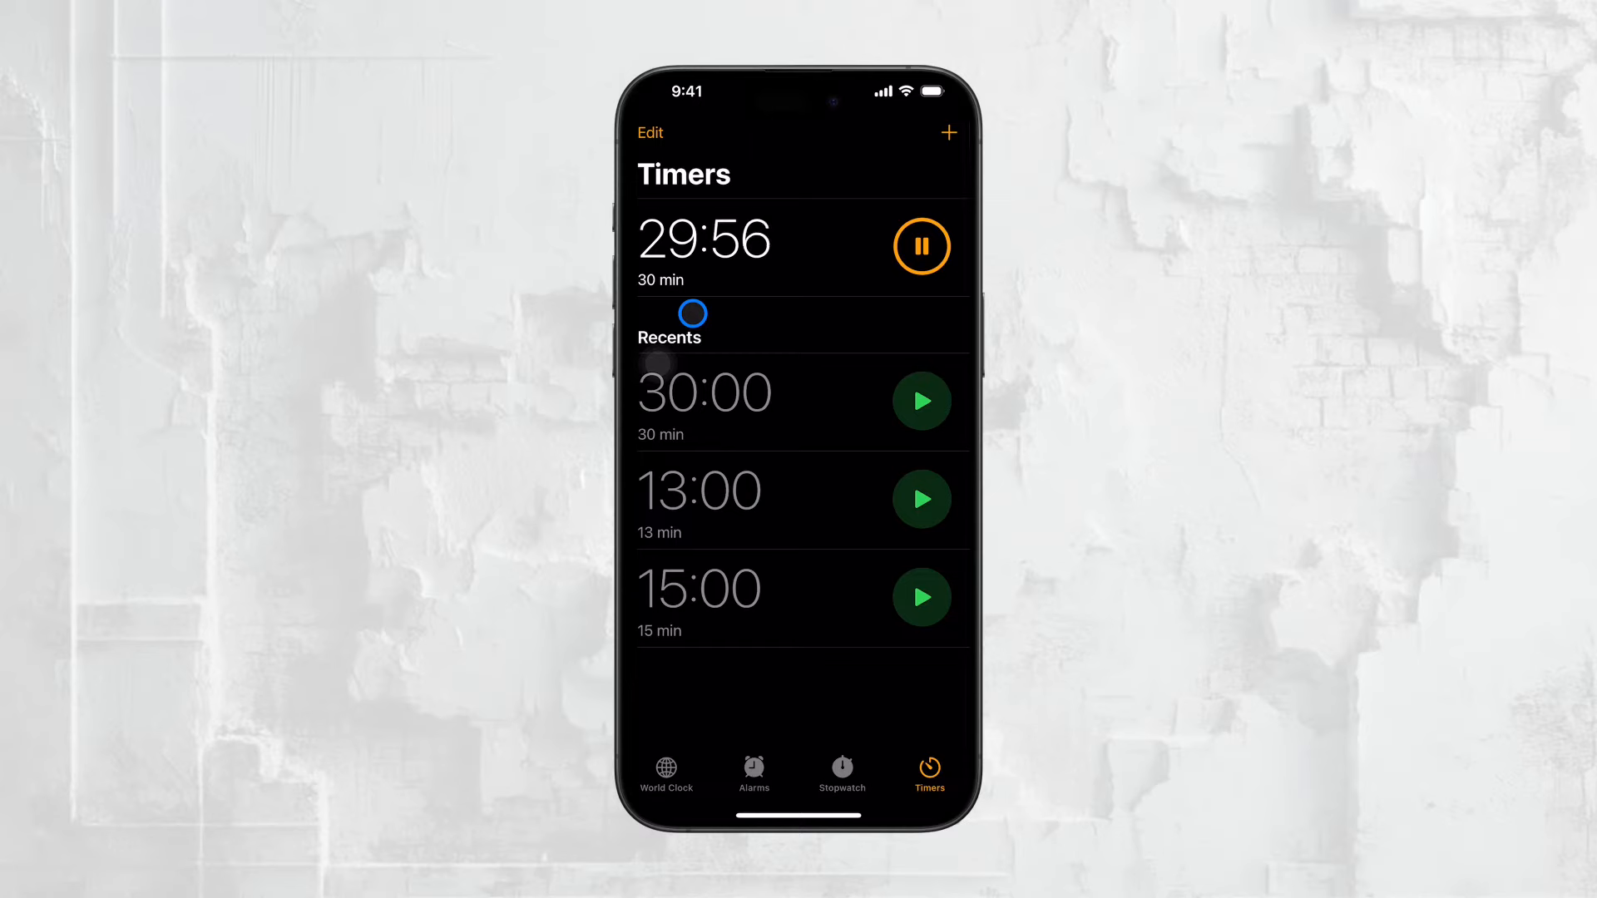
{"action": "left_click", "coordinate": [921, 246]}
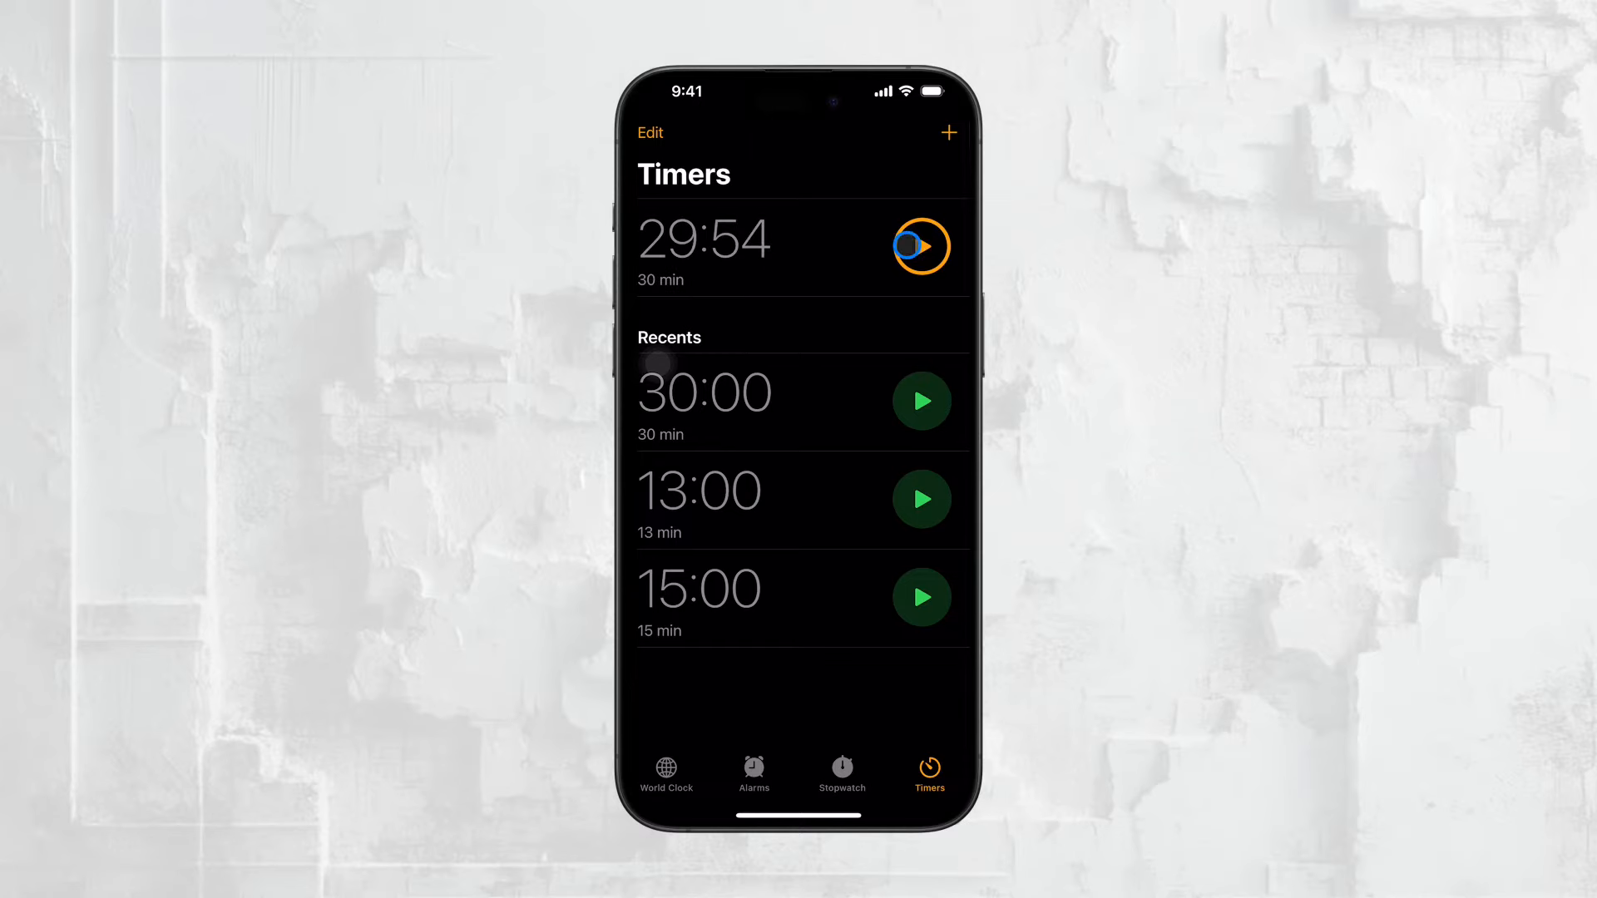
{"action": "left_click", "coordinate": [948, 132]}
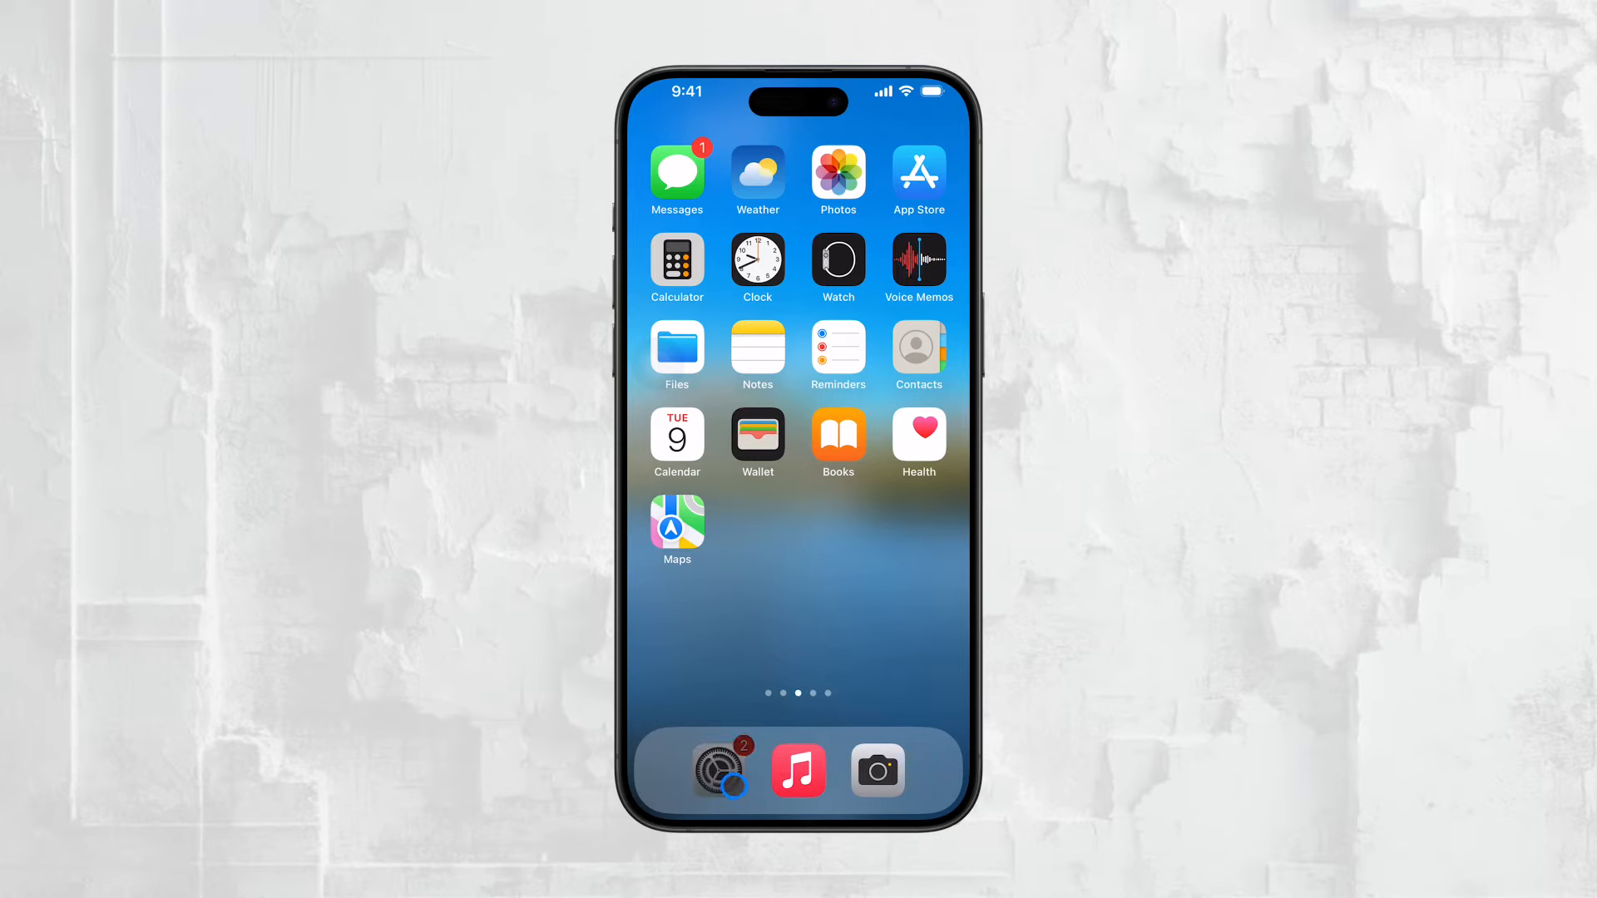
- Launch Settings from the dock and go to the Display & Brightness page
{"action": "left_click", "coordinate": [720, 771]}
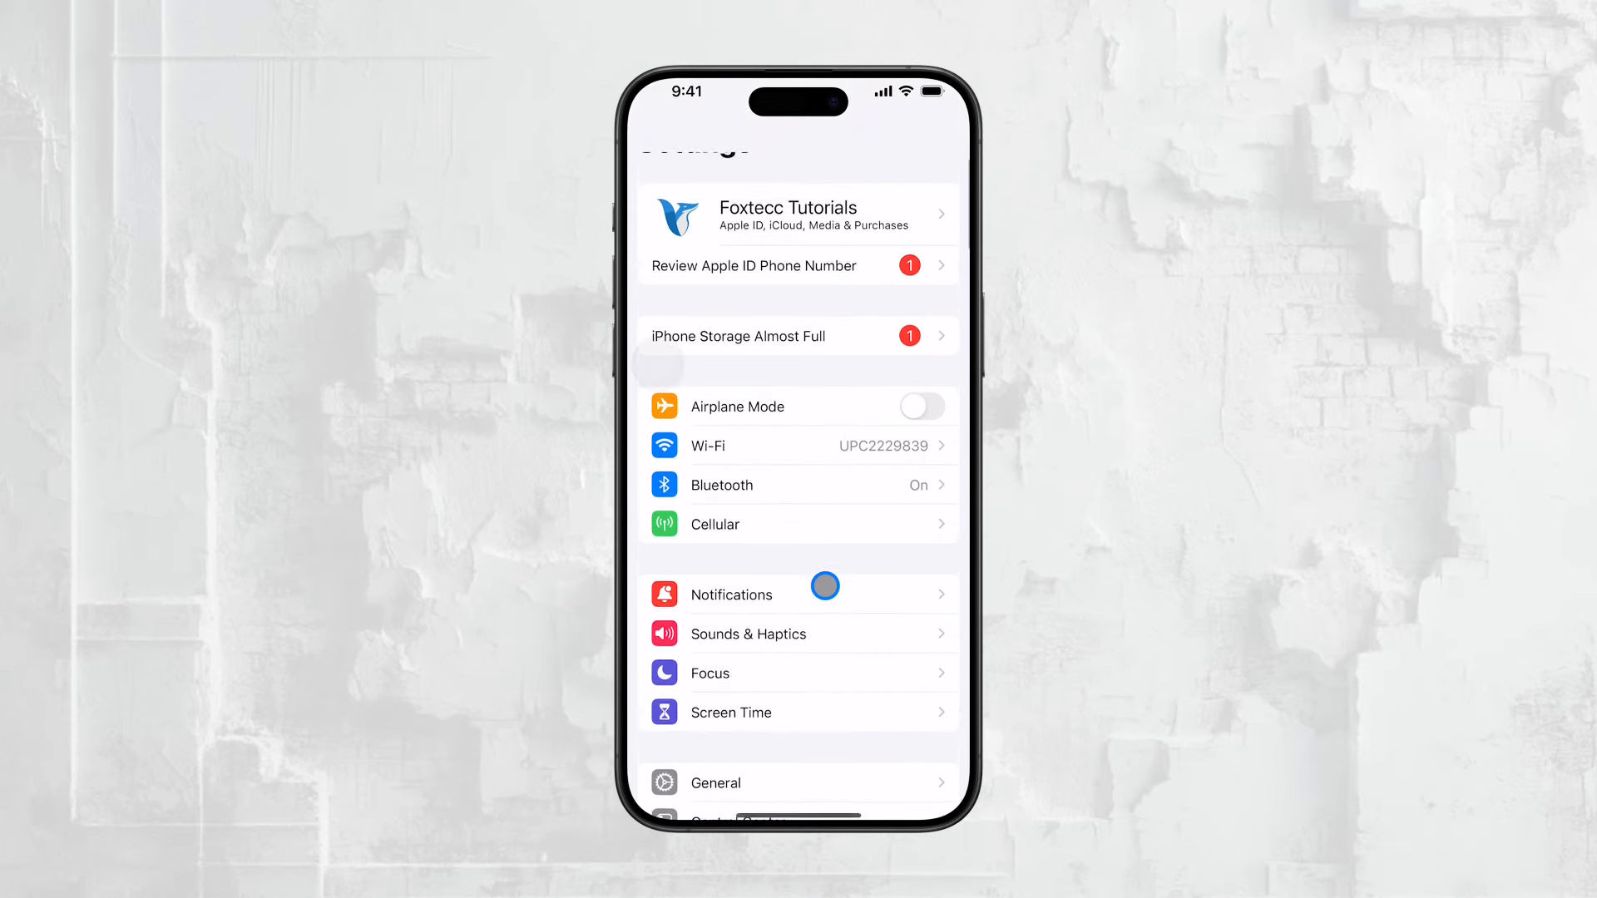
{"action": "scroll", "scroll_direction": "down", "scroll_amount": 3}
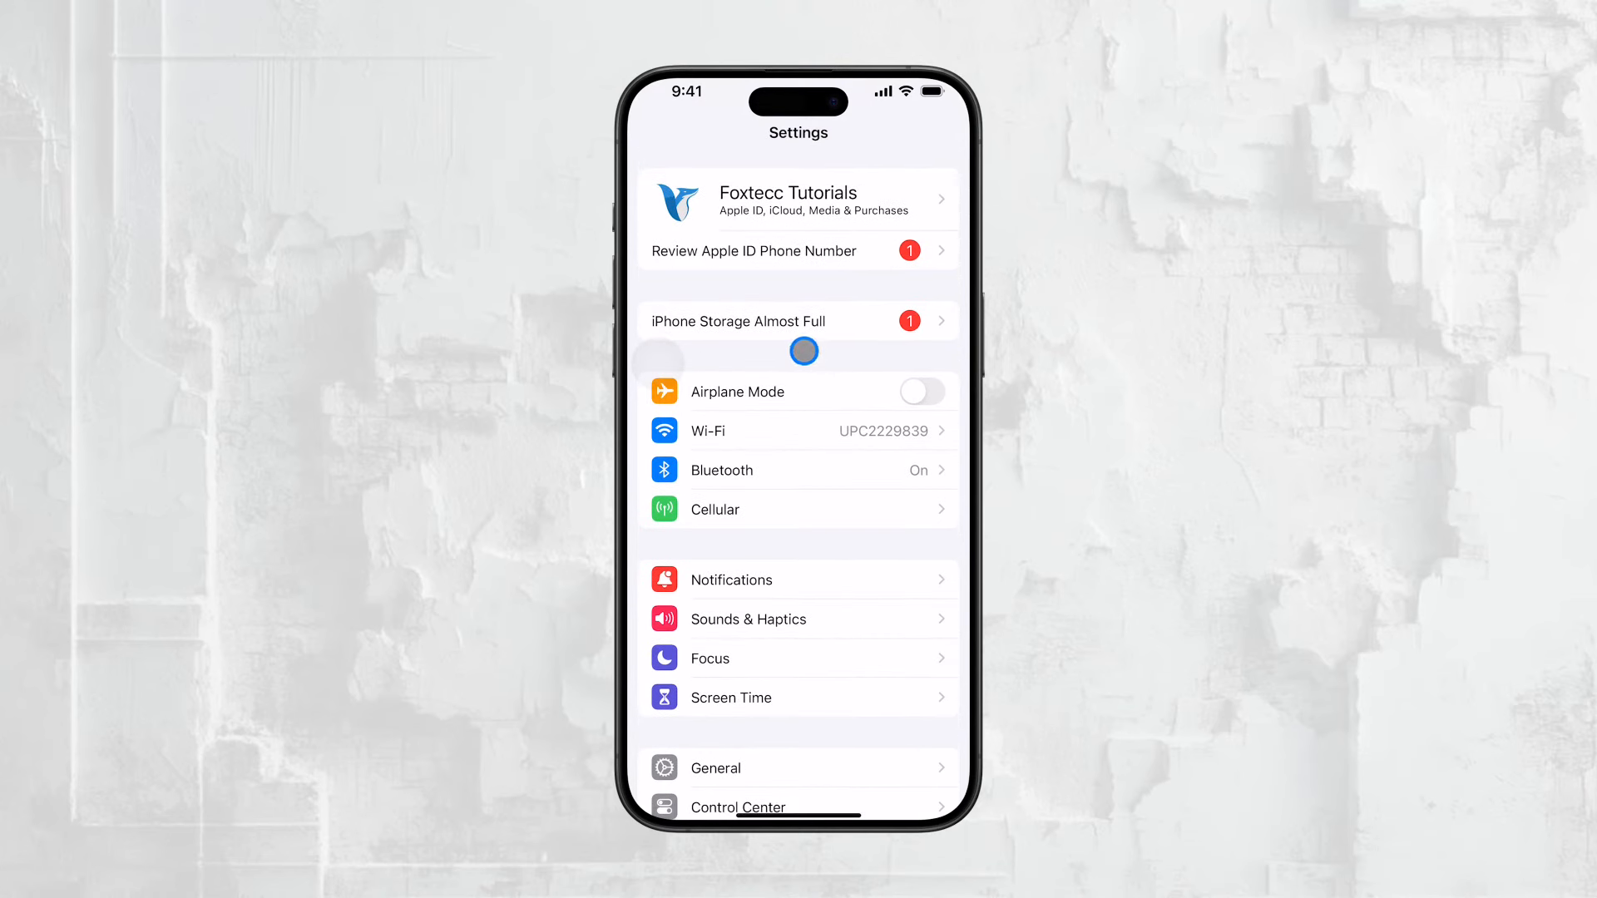
{"action": "mouse_move", "coordinate": [796, 352]}
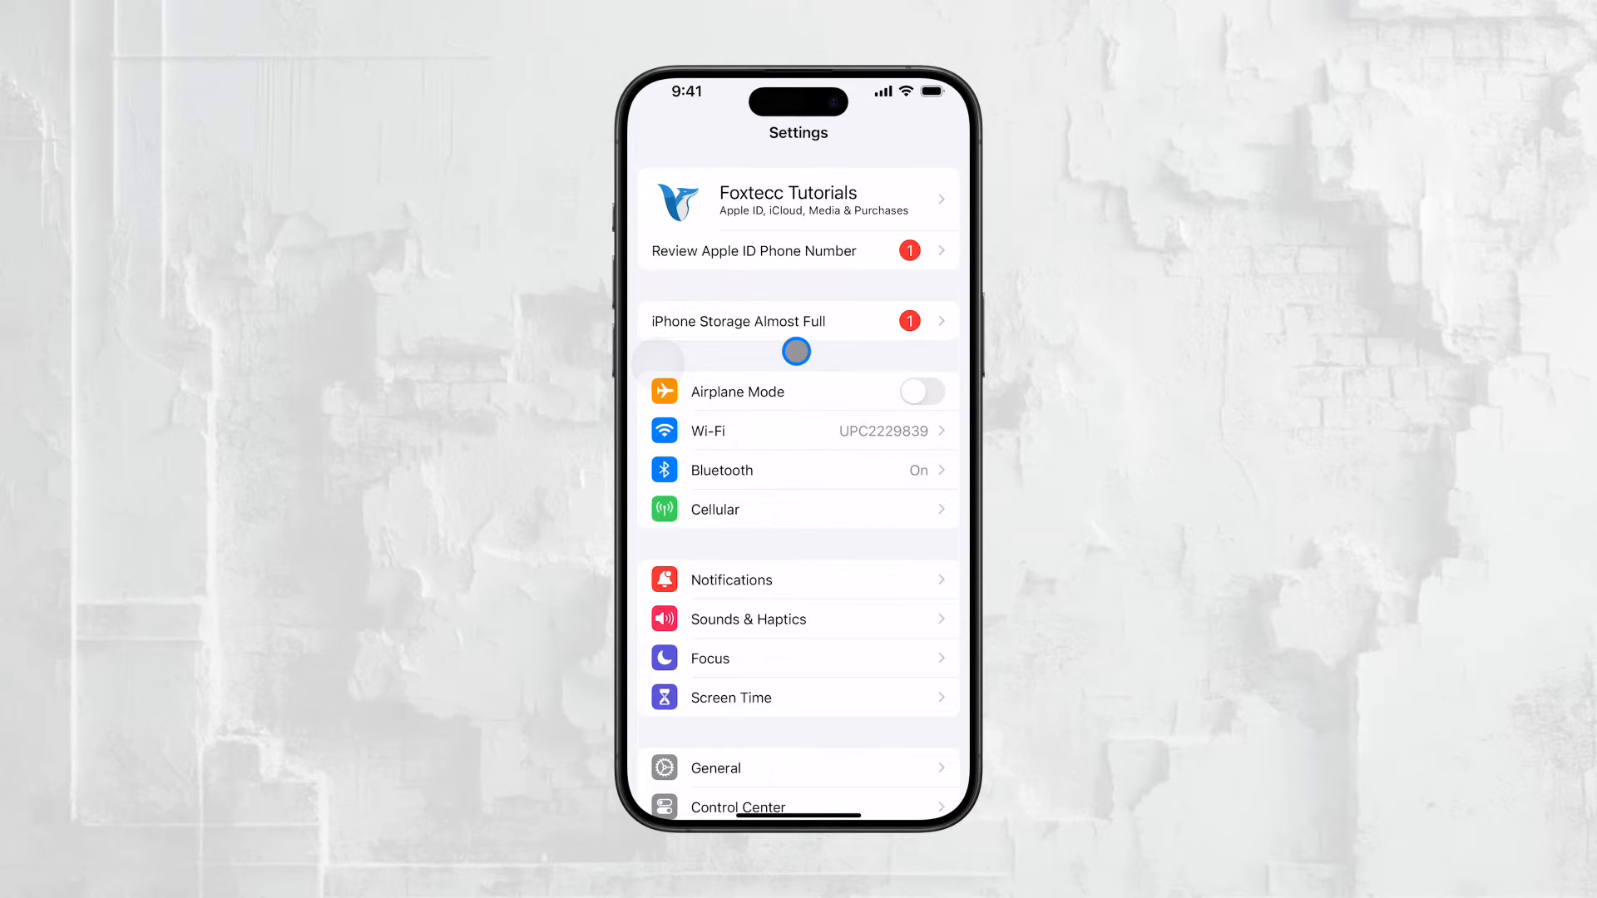
{"action": "scroll", "scroll_direction": "down", "scroll_amount": 3}
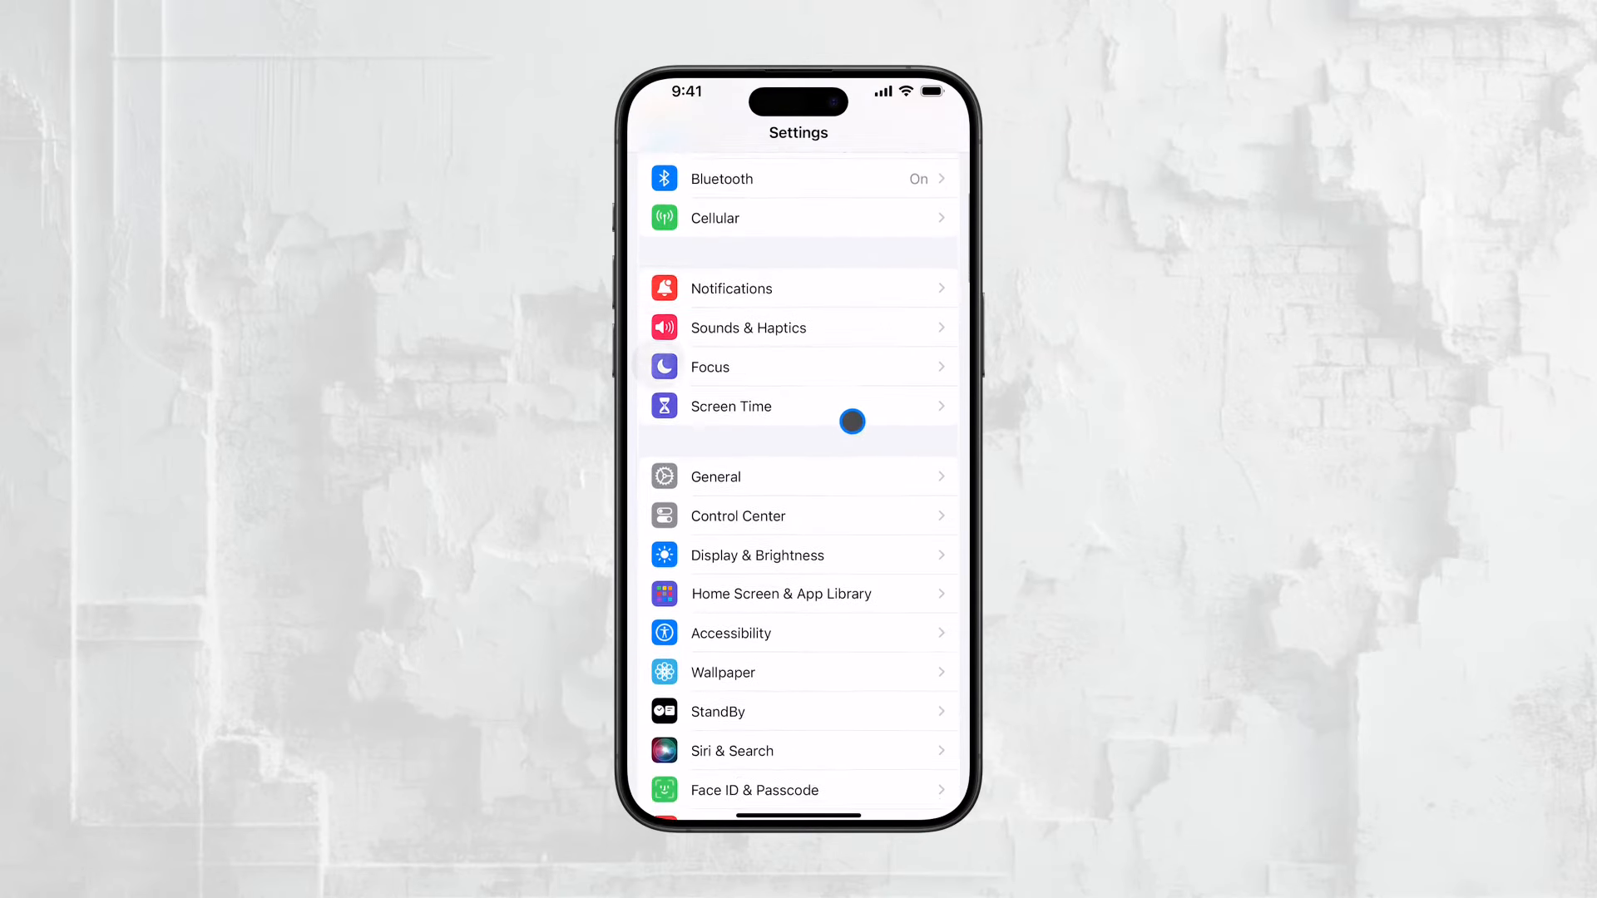
{"action": "scroll", "scroll_direction": "down", "scroll_amount": 3}
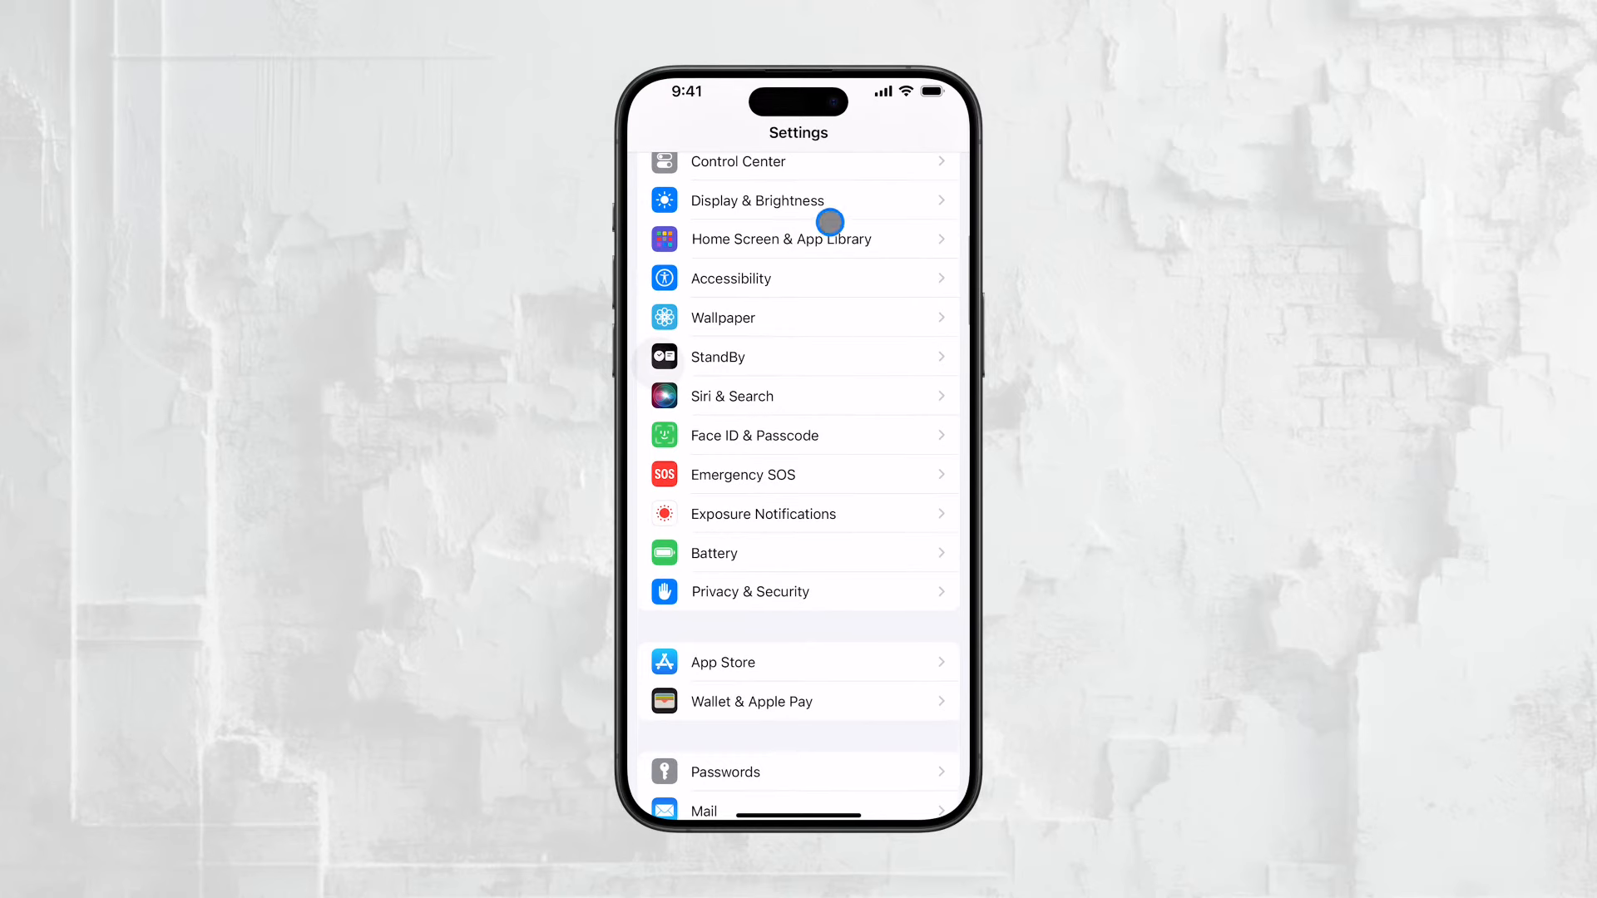
{"action": "scroll", "scroll_direction": "down", "scroll_amount": 3}
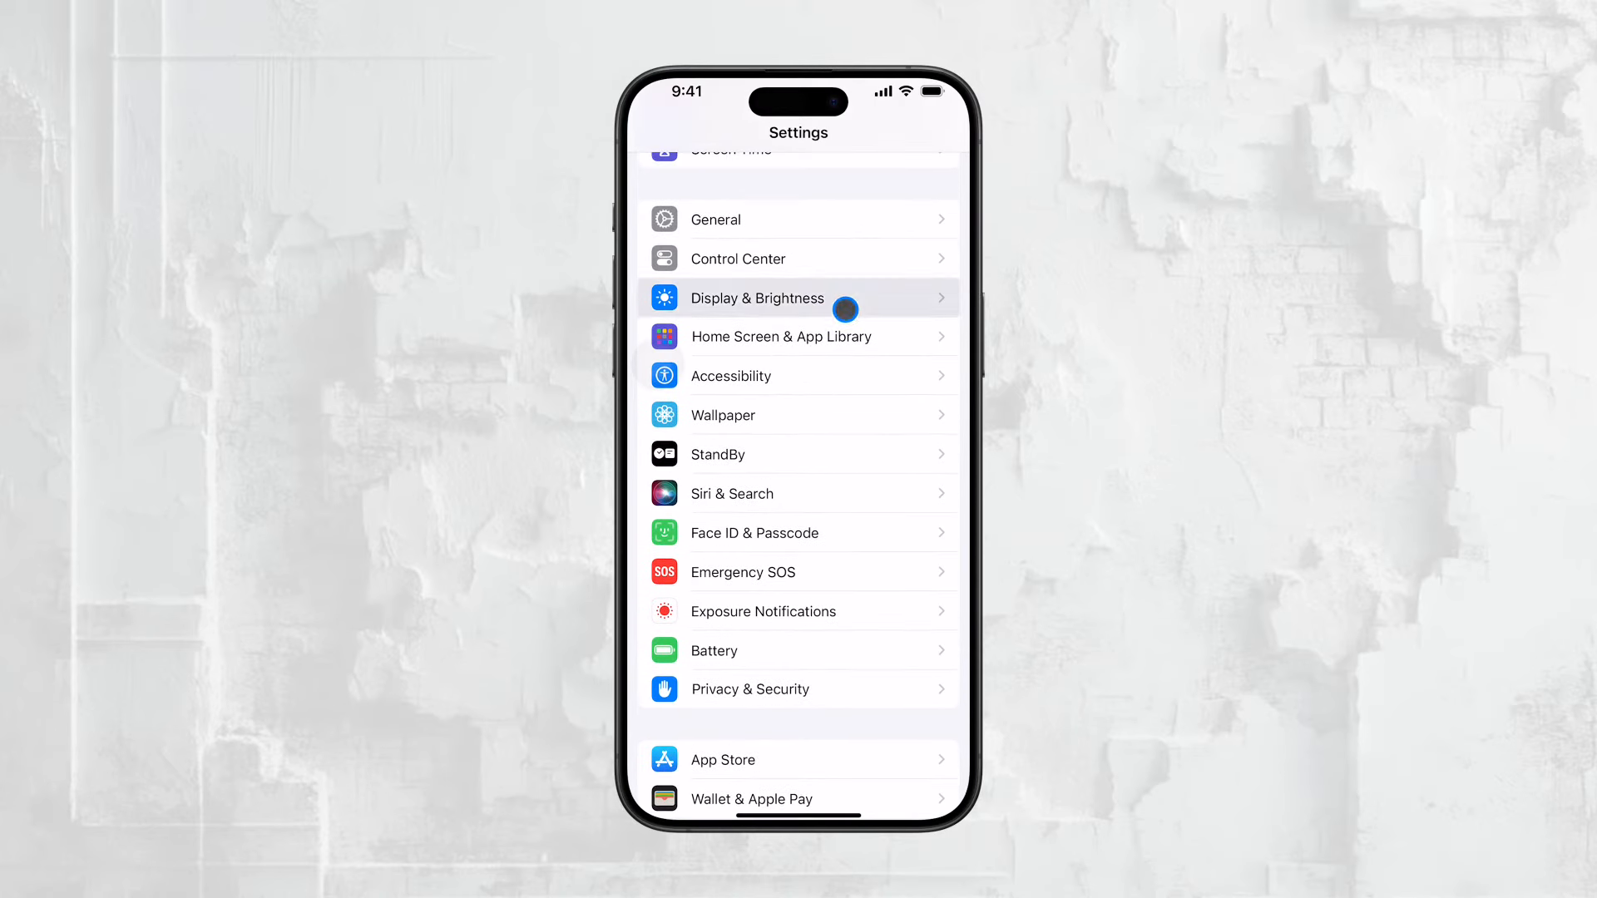
{"action": "left_click", "coordinate": [757, 297]}
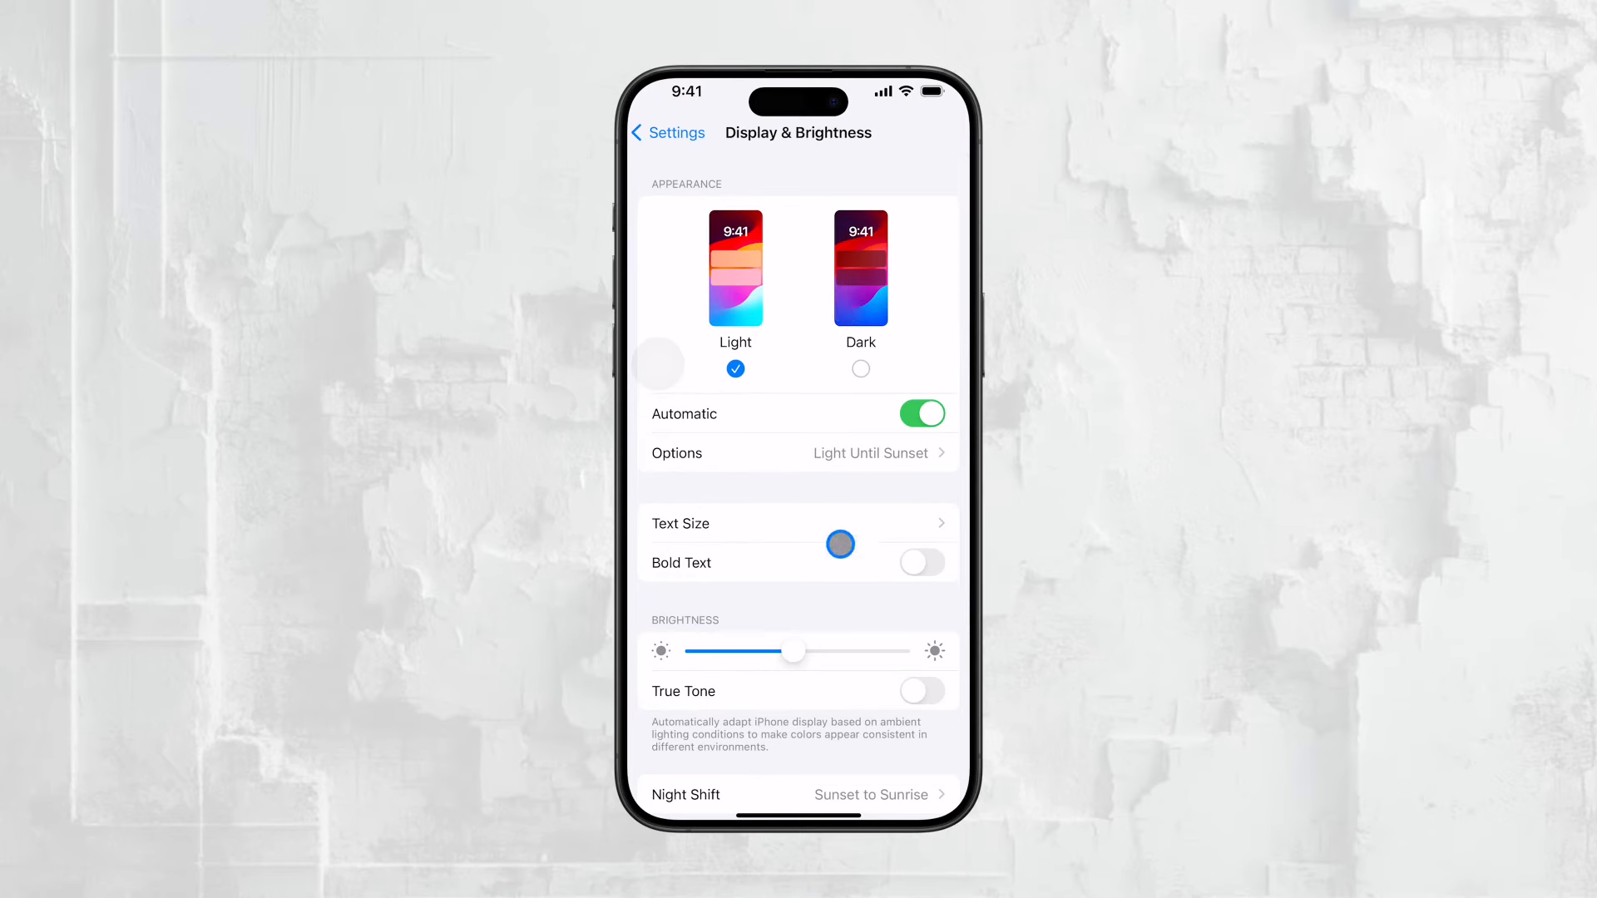
- Review the Auto-Lock options with 5 minutes checked, then go back to the main Settings list
{"action": "scroll", "scroll_direction": "down", "scroll_amount": 3}
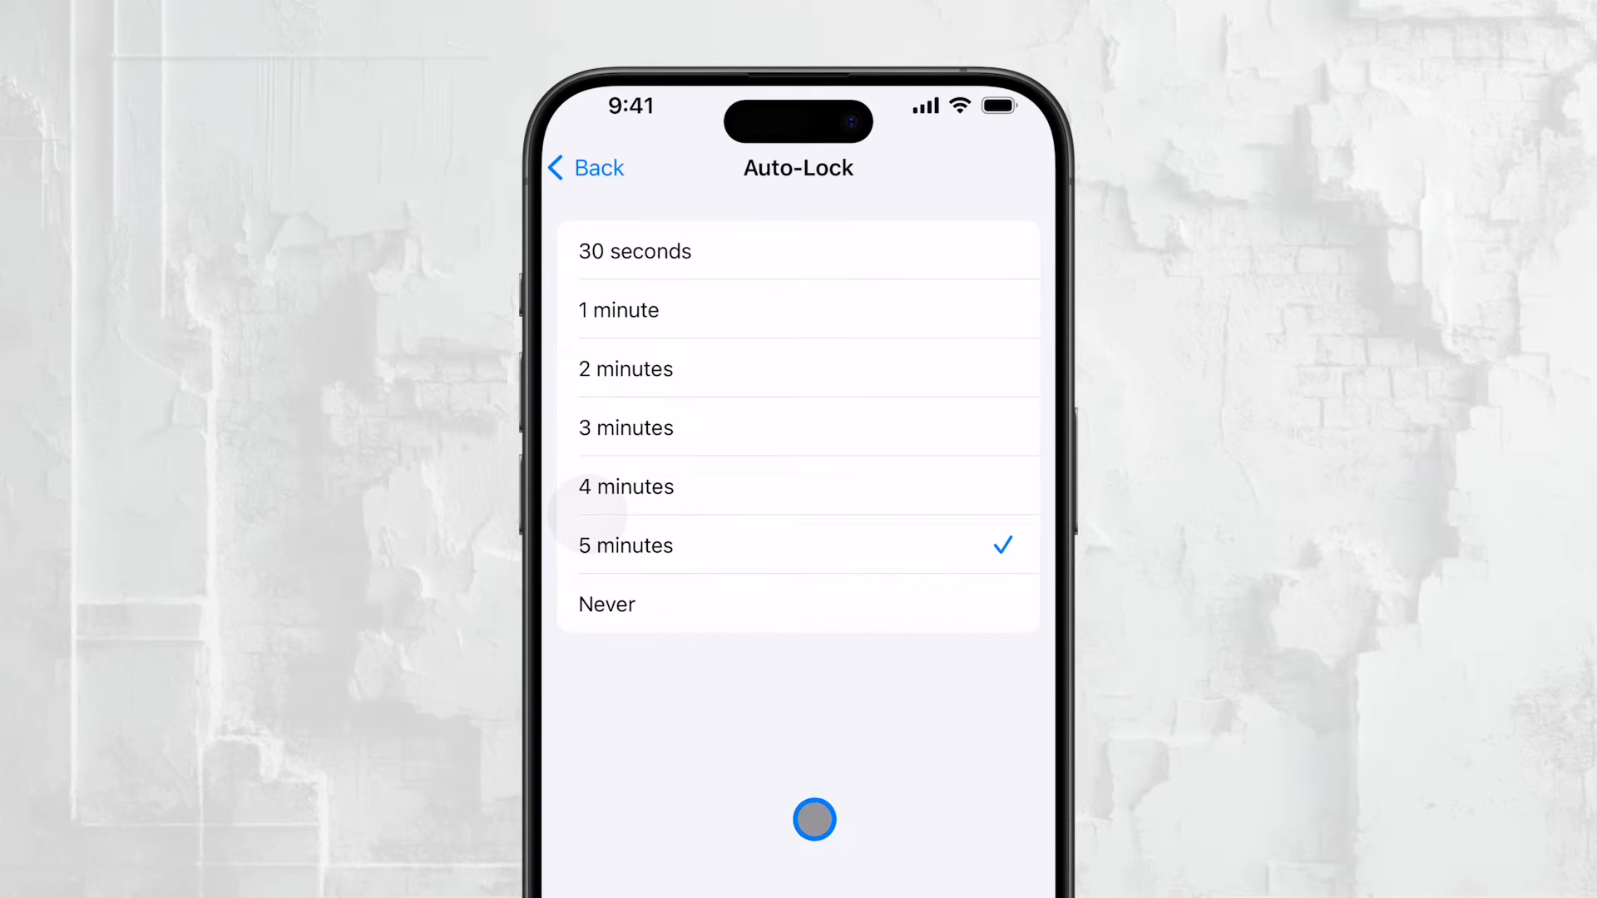
{"action": "left_click", "coordinate": [570, 177]}
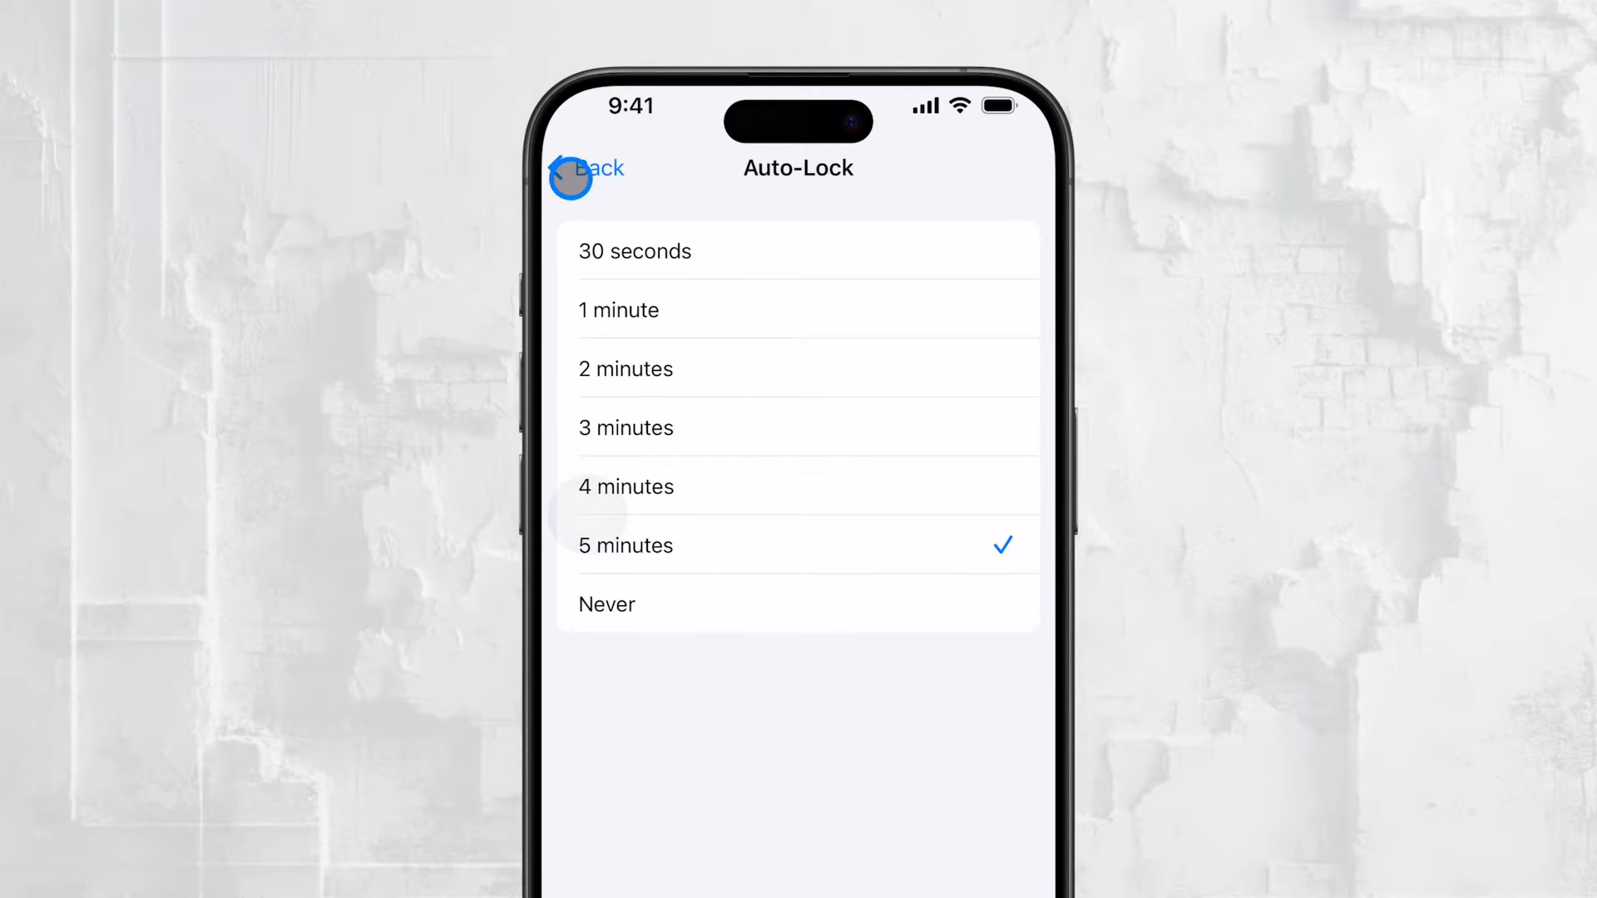
{"action": "left_click", "coordinate": [571, 177]}
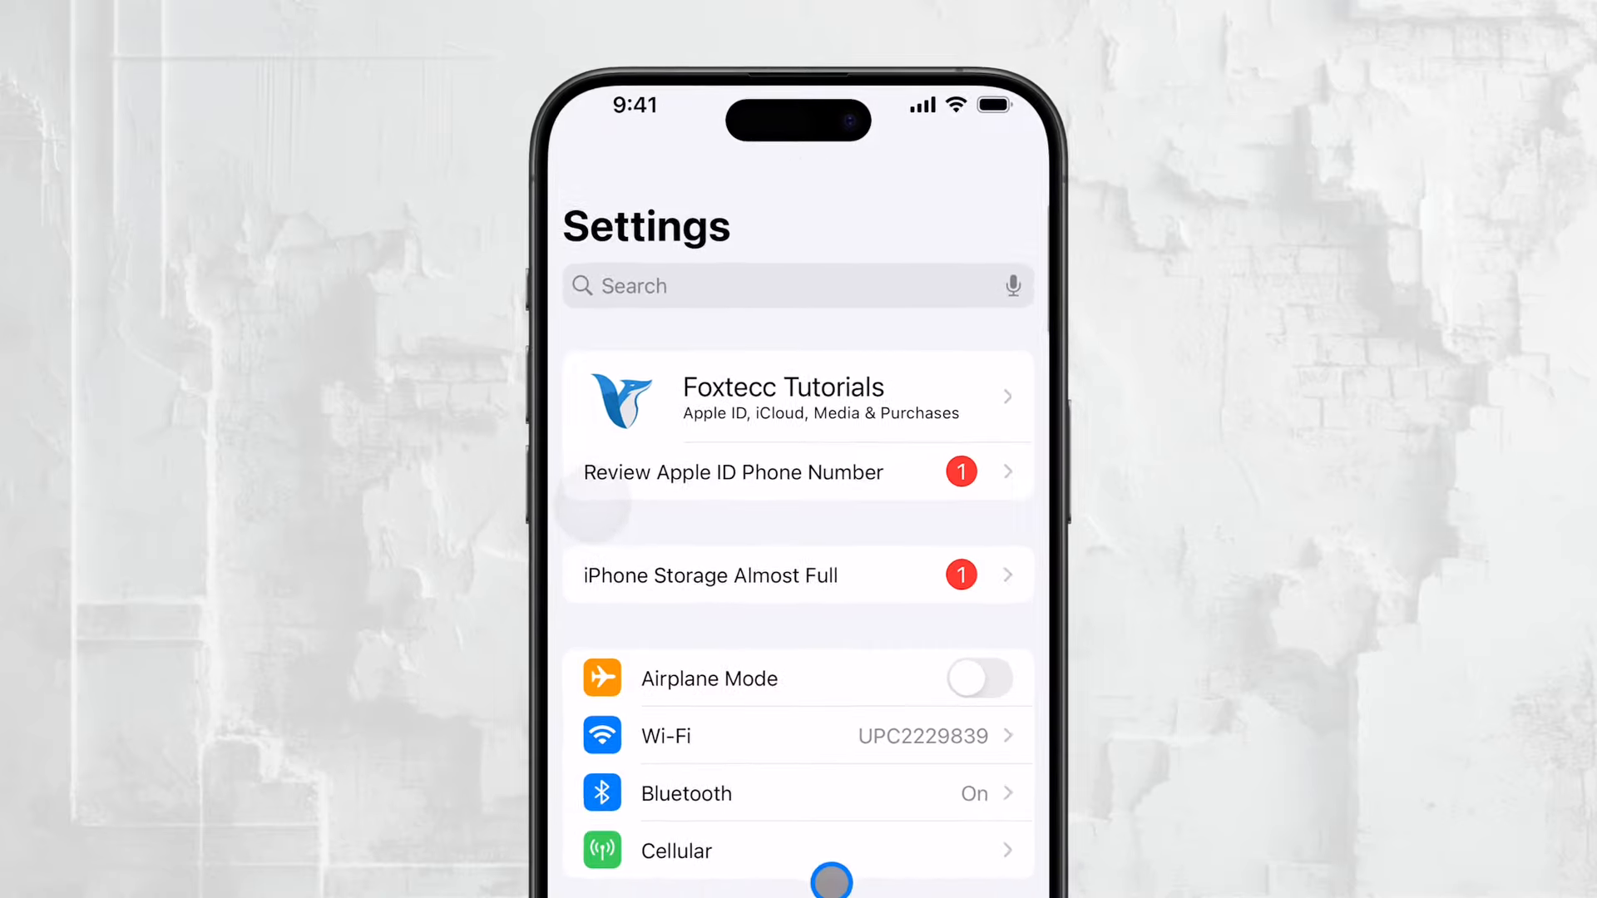
{"action": "scroll", "scroll_direction": "down", "scroll_amount": 3}
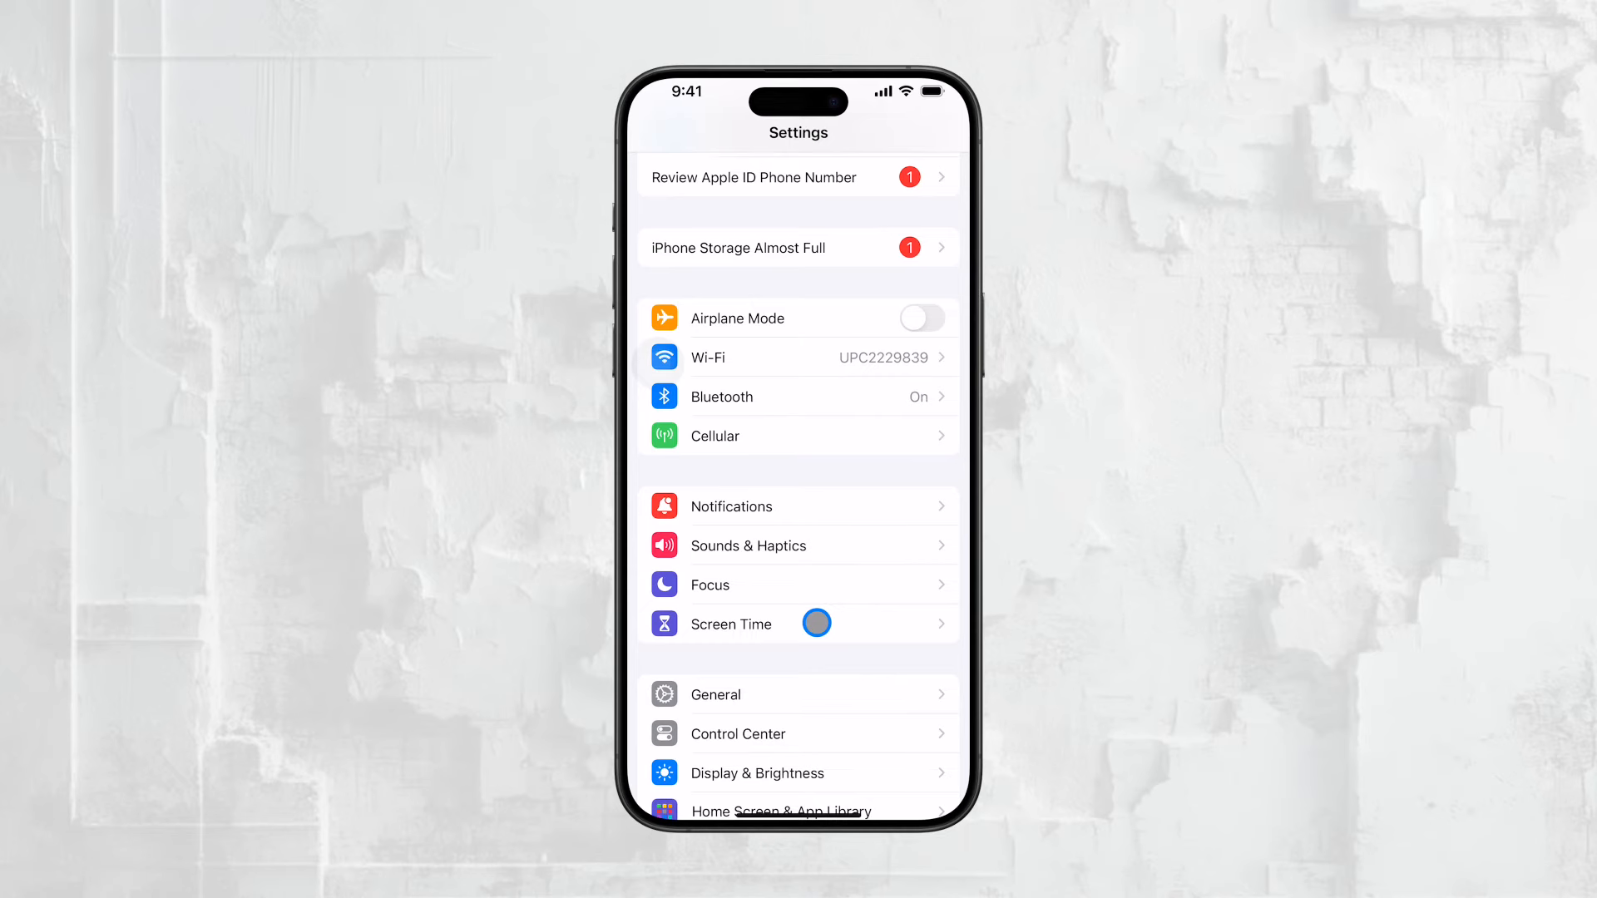
{"action": "mouse_move", "coordinate": [840, 580]}
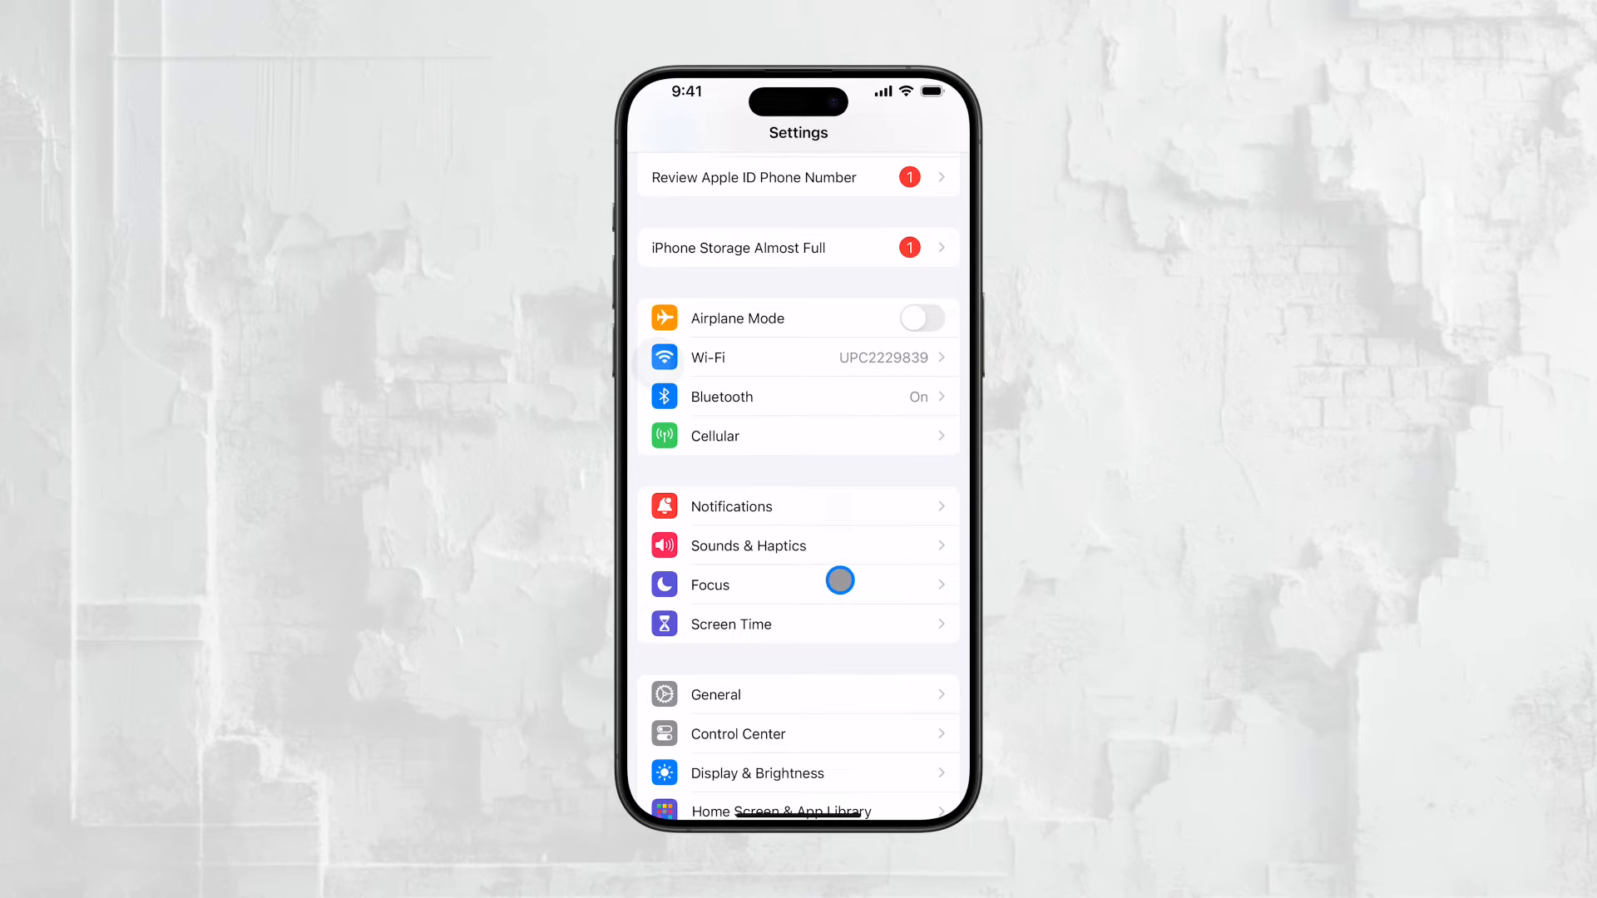
{"action": "mouse_move", "coordinate": [748, 555]}
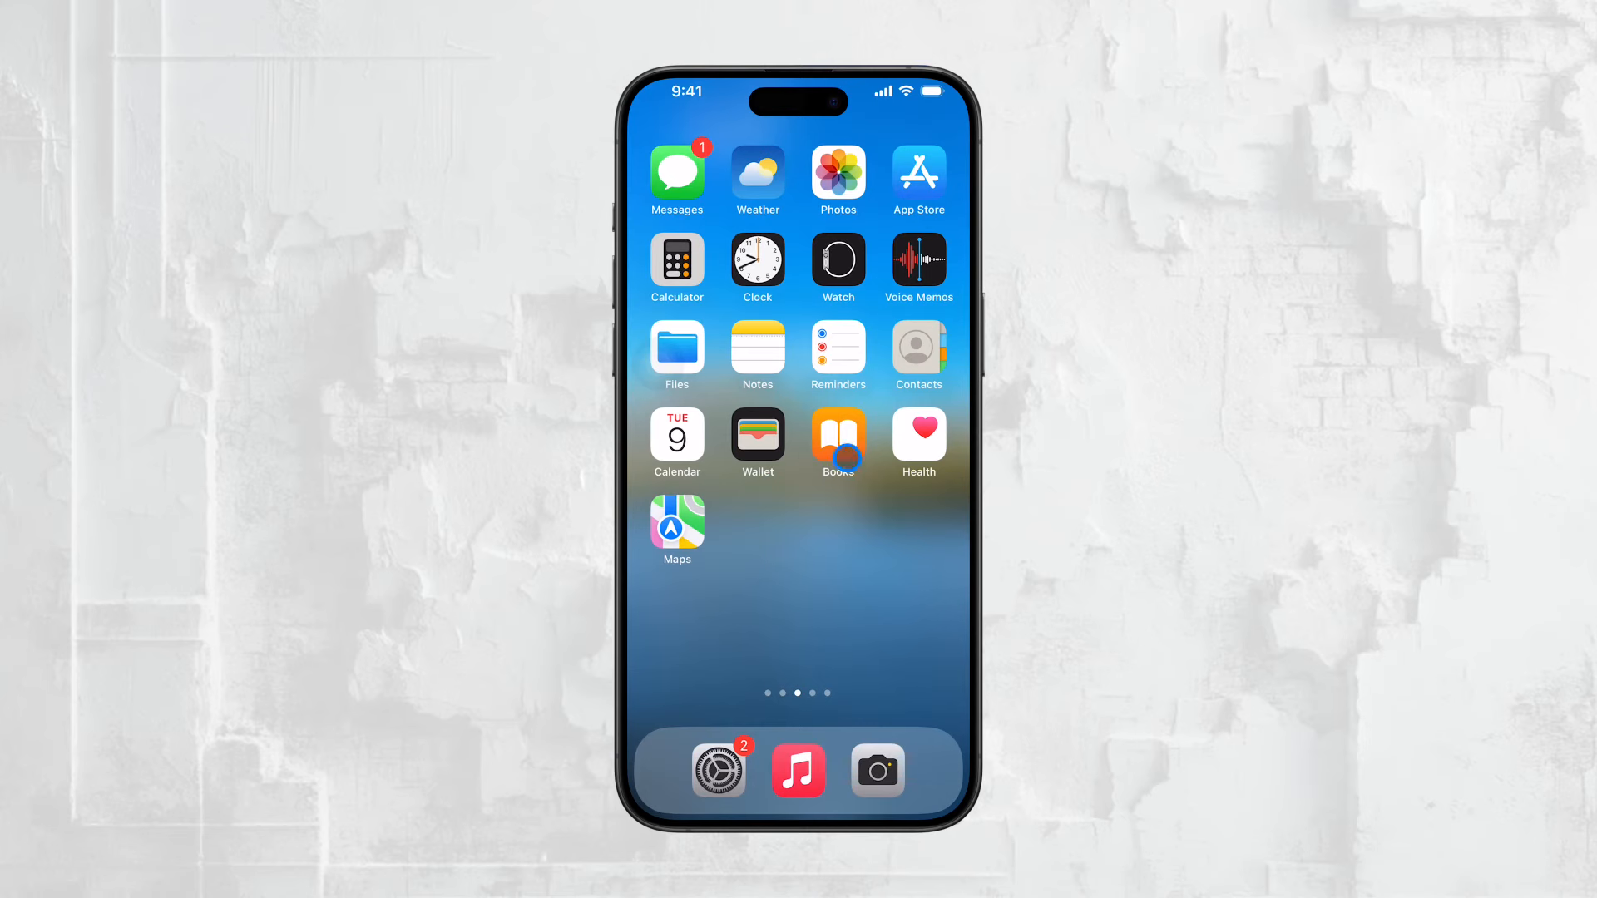
- Search the App Library for 'hea' to list Health and Watch
{"action": "scroll", "scroll_direction": "left", "scroll_amount": 3}
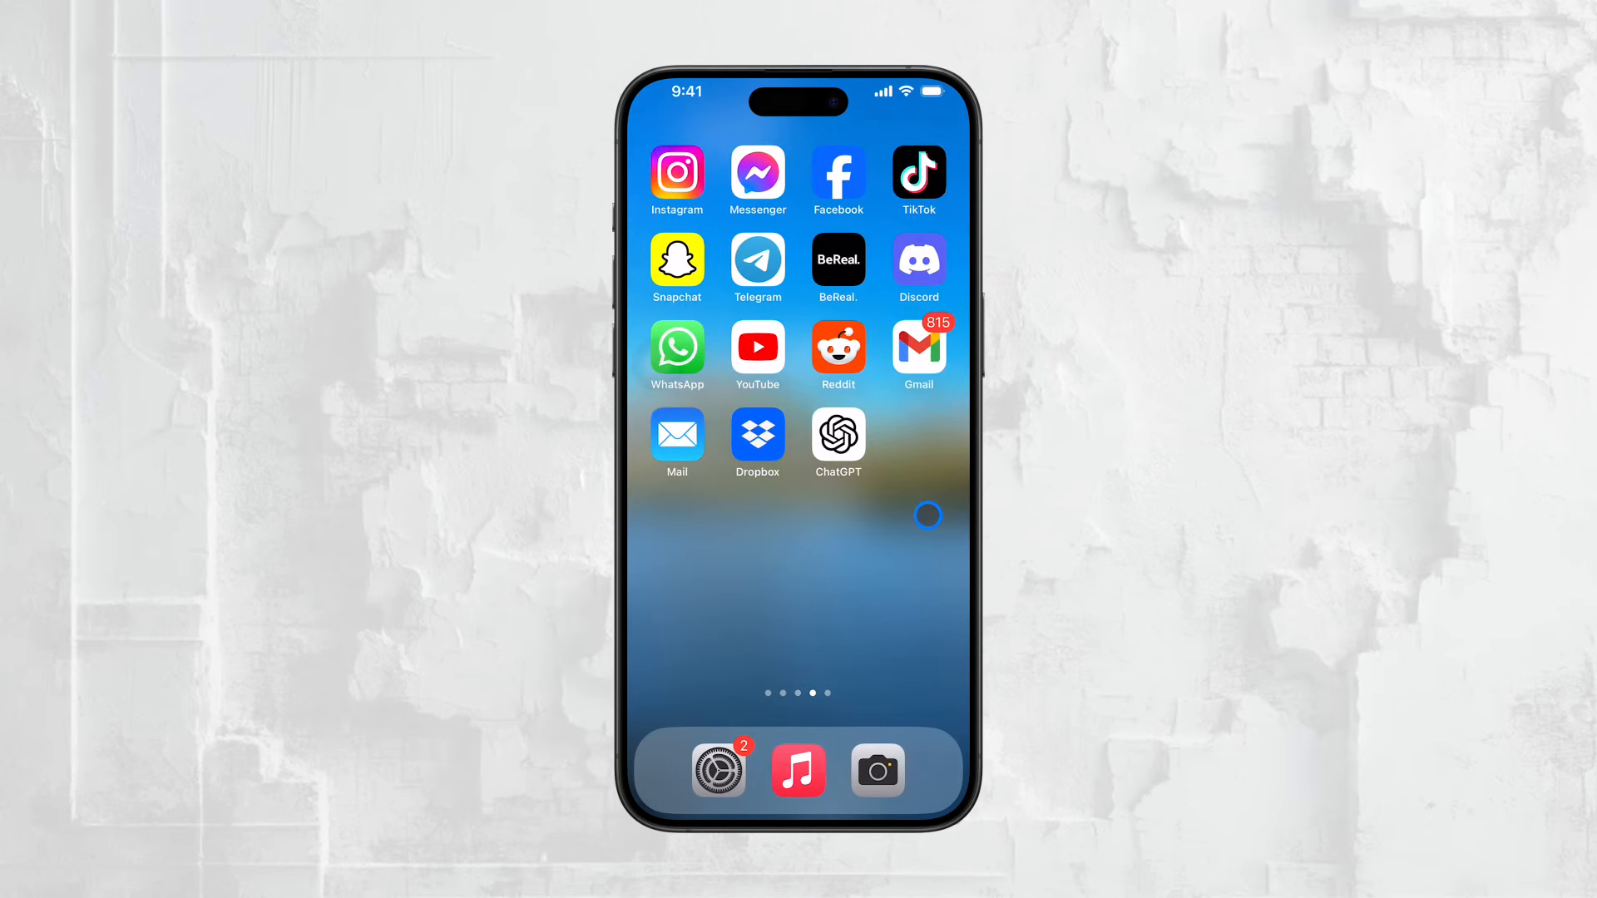
{"action": "scroll", "scroll_direction": "left", "scroll_amount": 3}
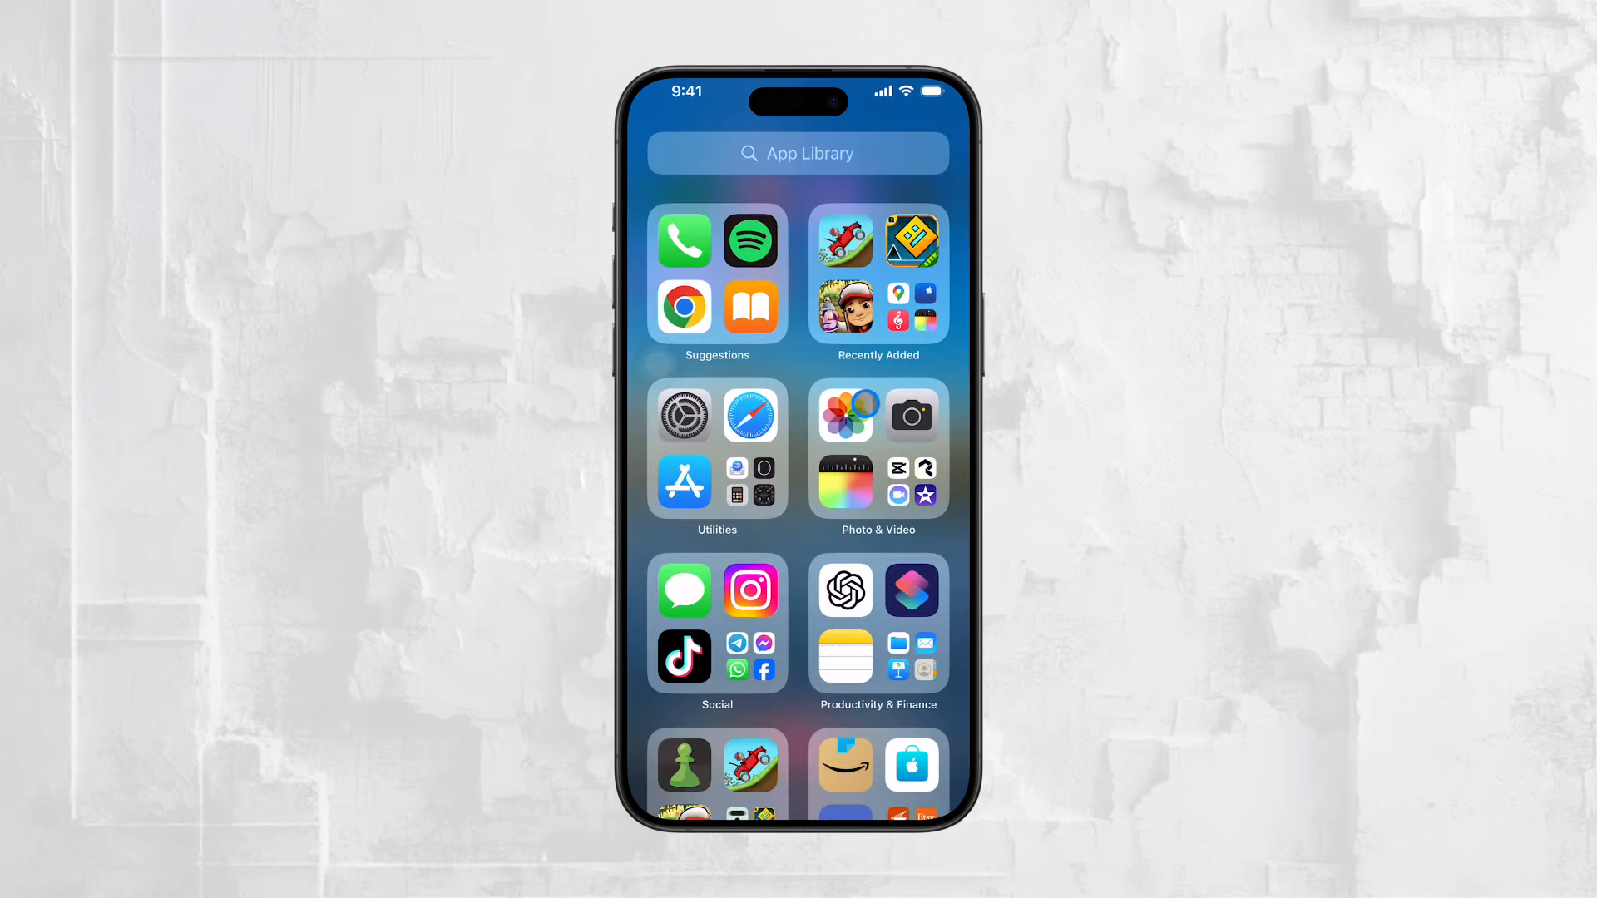
{"action": "left_click", "coordinate": [798, 153]}
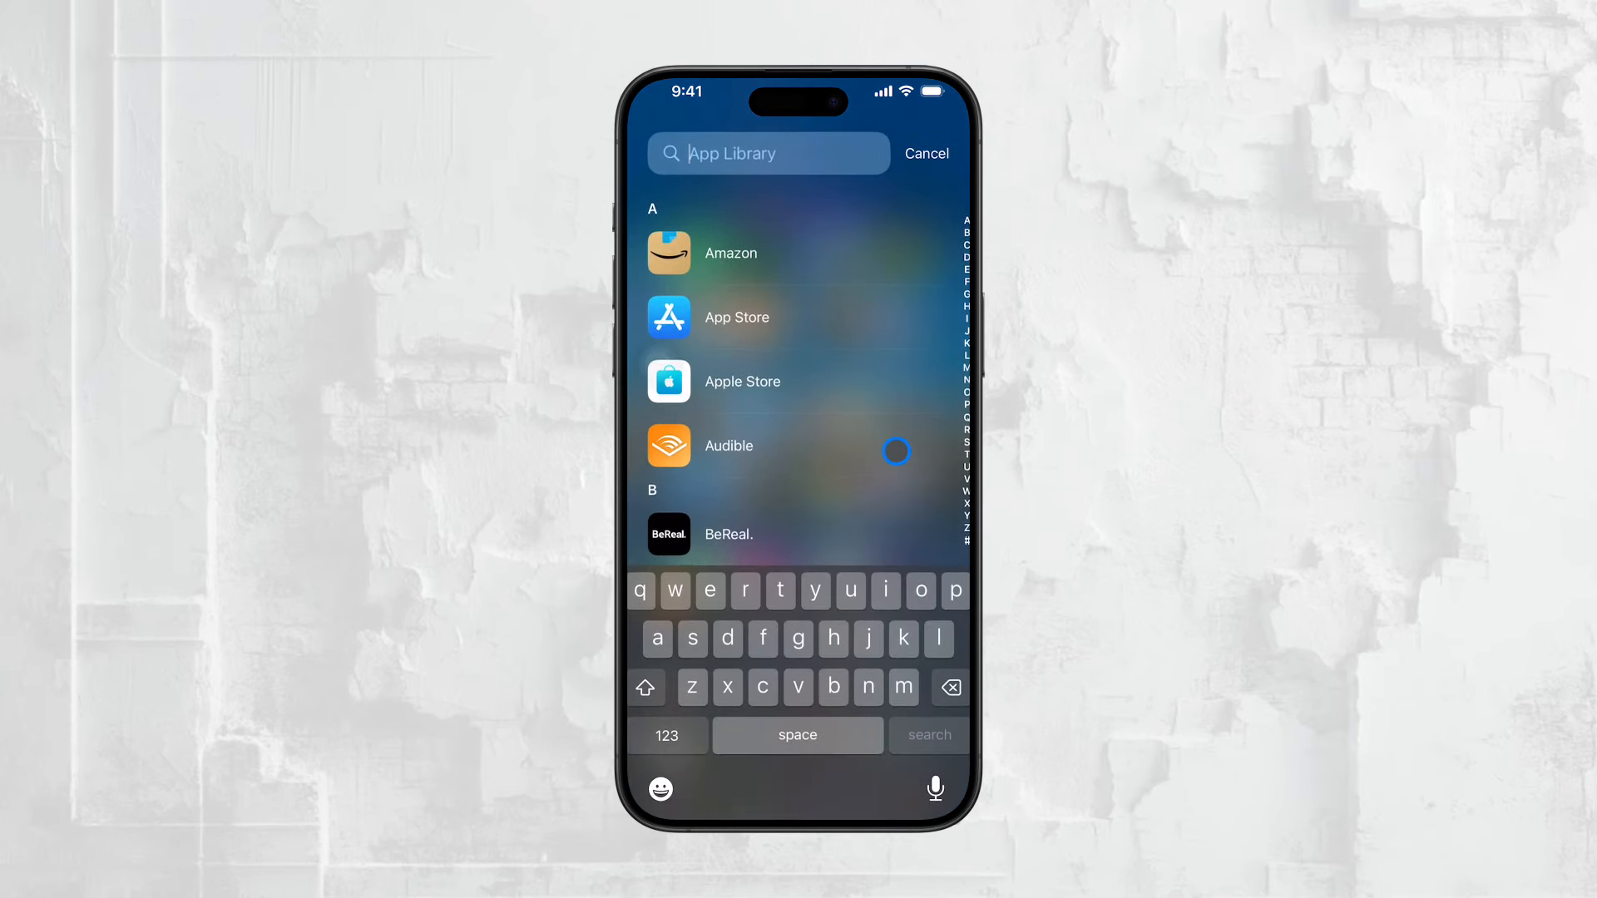
{"action": "type", "text": "hea"}
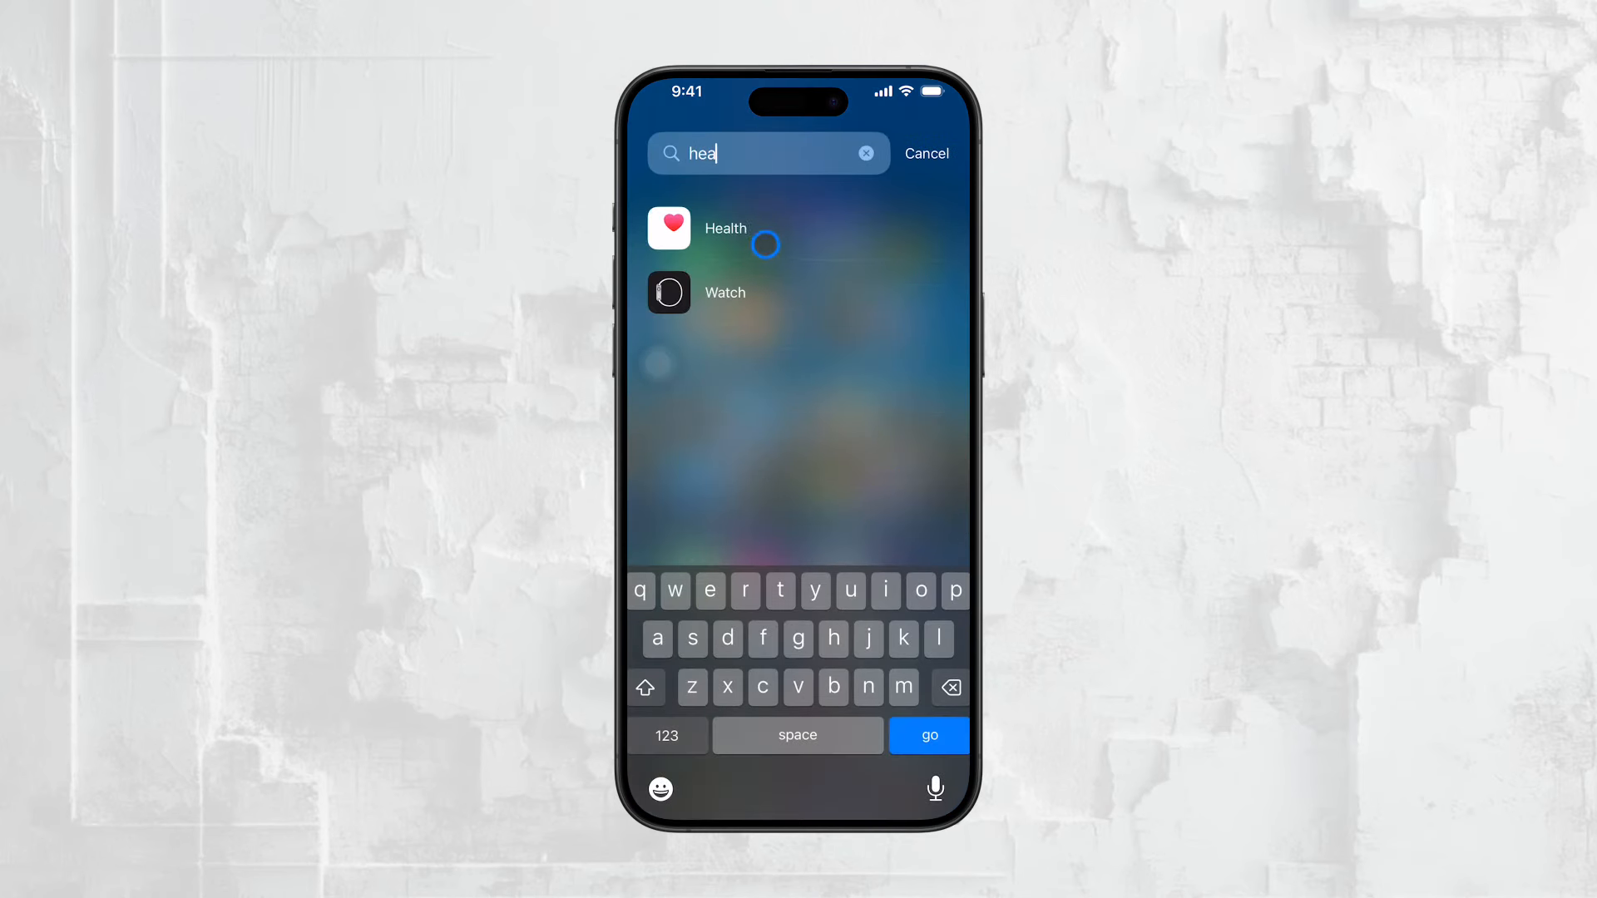
- In Health, view the Sleep history (12 hr 6 min average) and its sleep schedule
{"action": "left_click", "coordinate": [725, 228]}
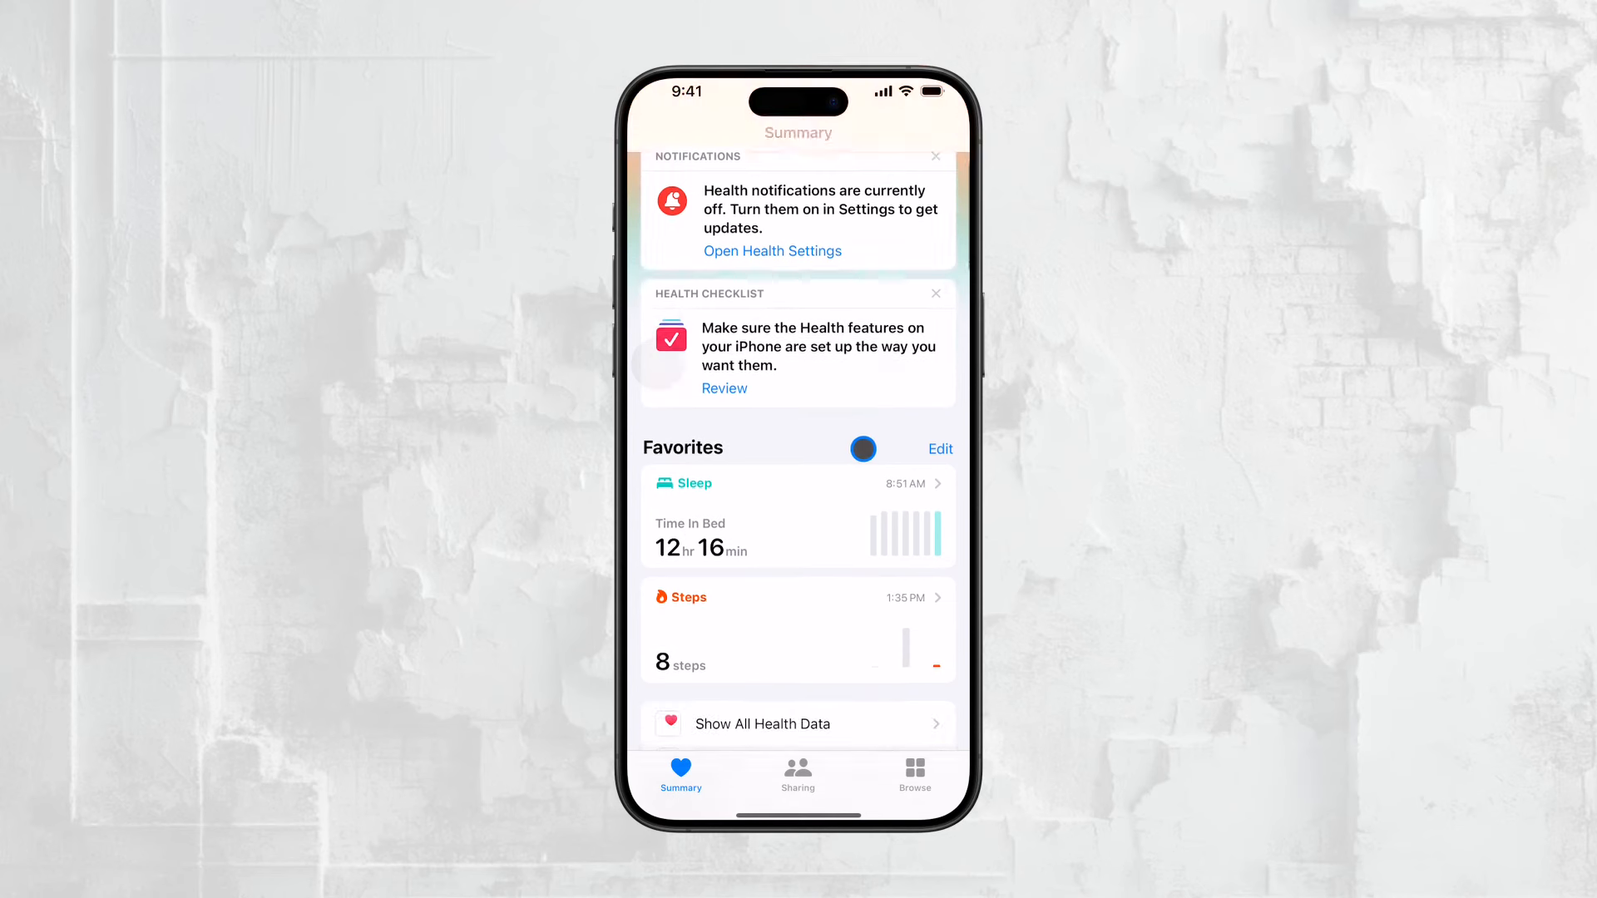
{"action": "scroll", "scroll_direction": "down", "scroll_amount": 3}
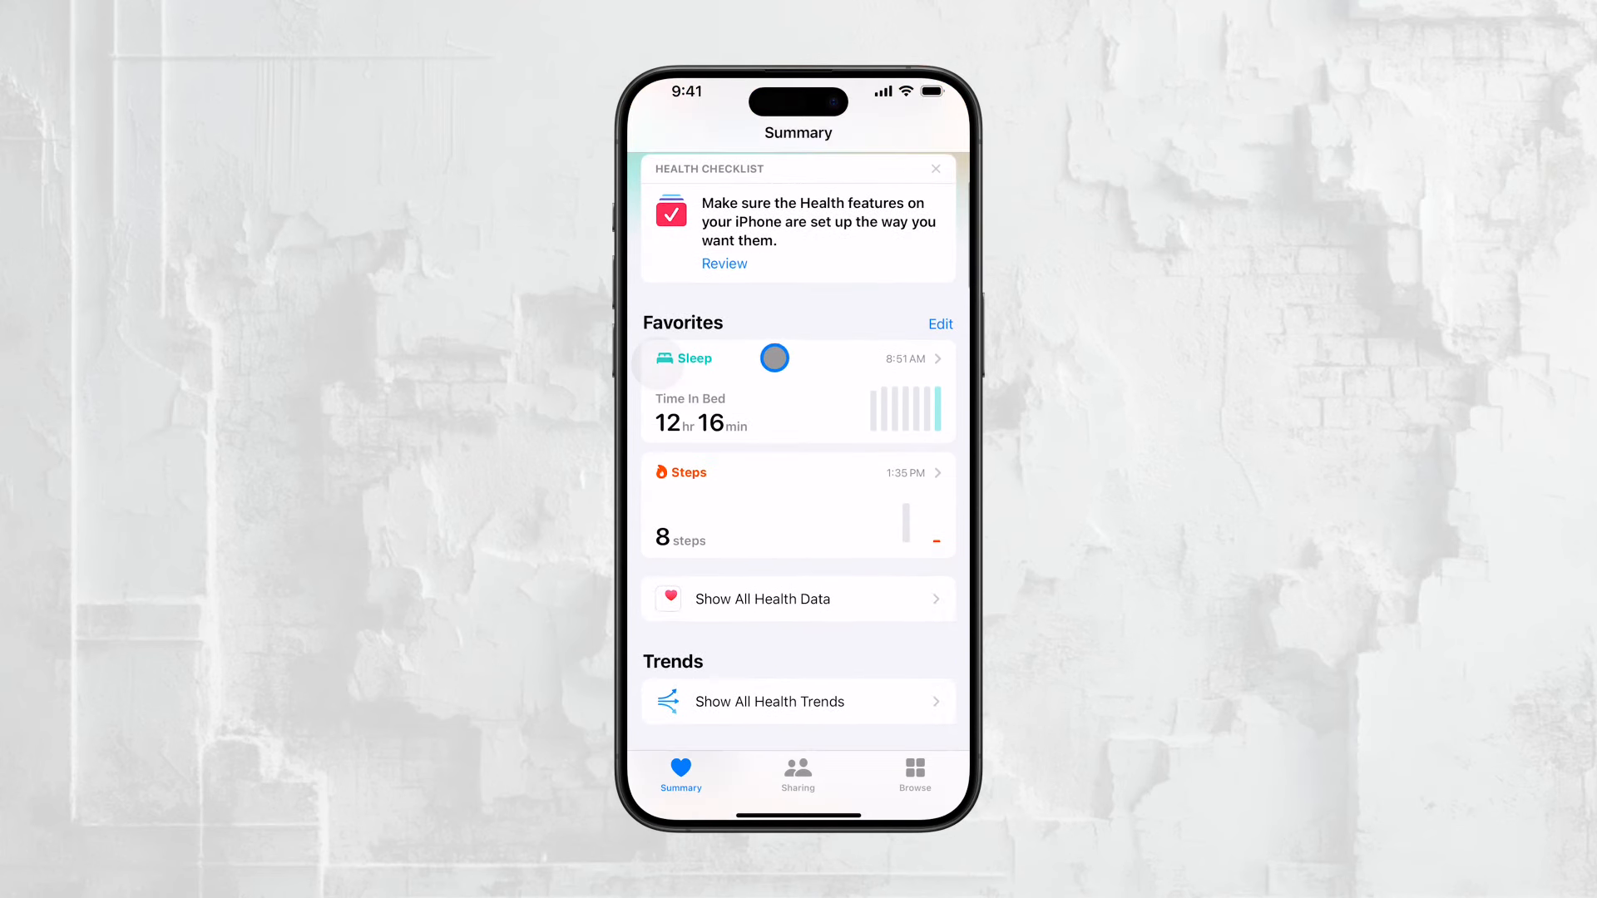
{"action": "left_click", "coordinate": [695, 358]}
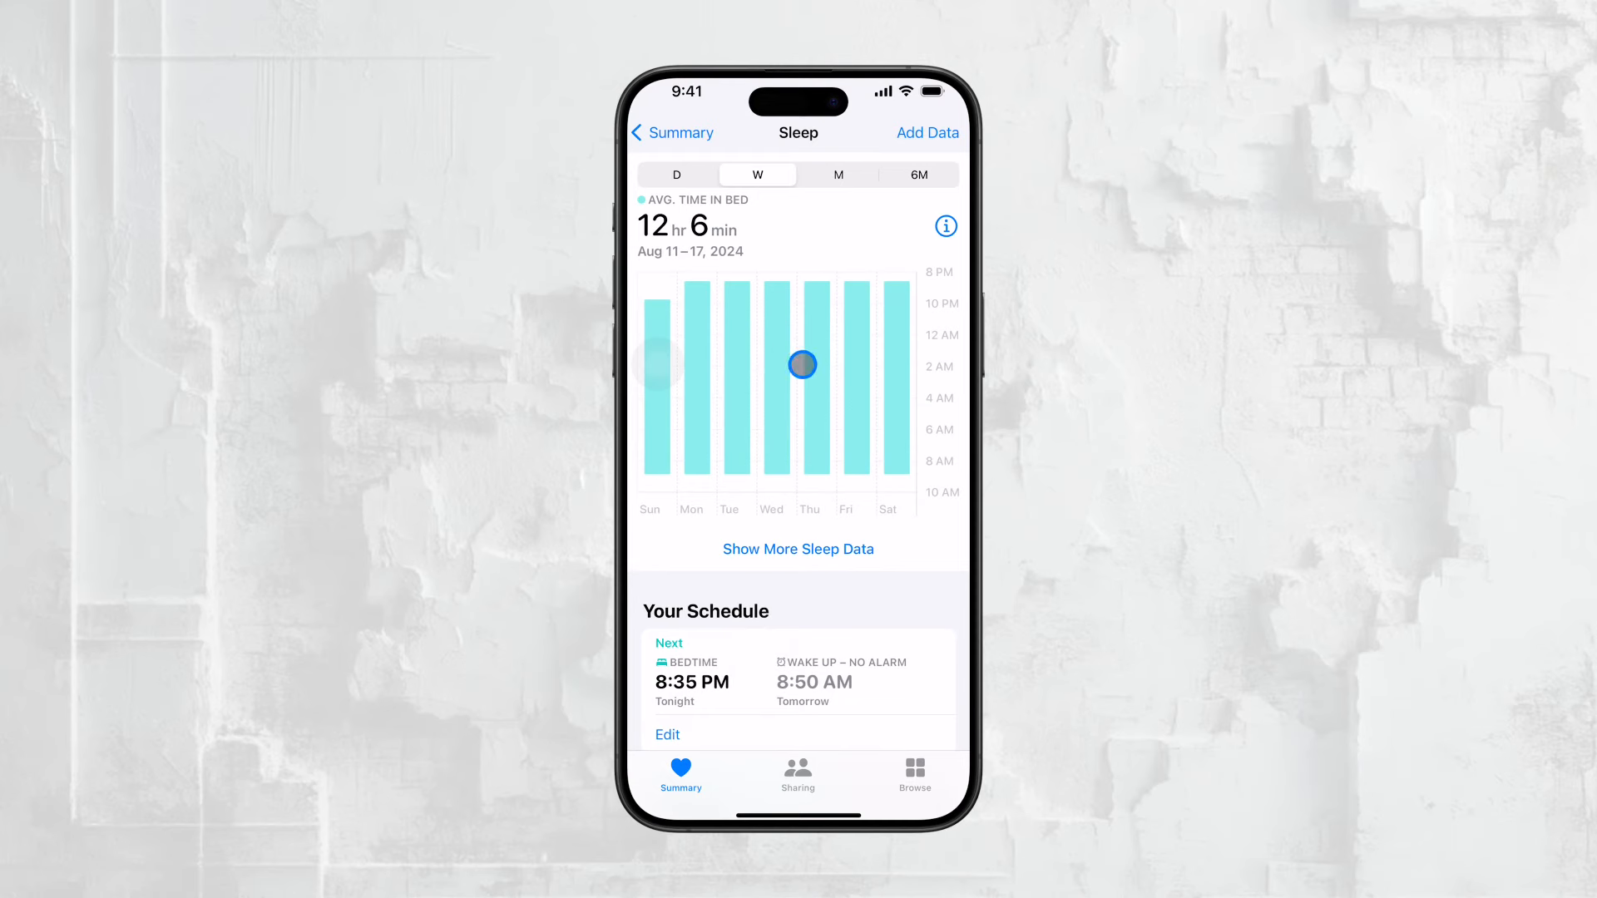
{"action": "scroll", "scroll_direction": "down", "scroll_amount": 3}
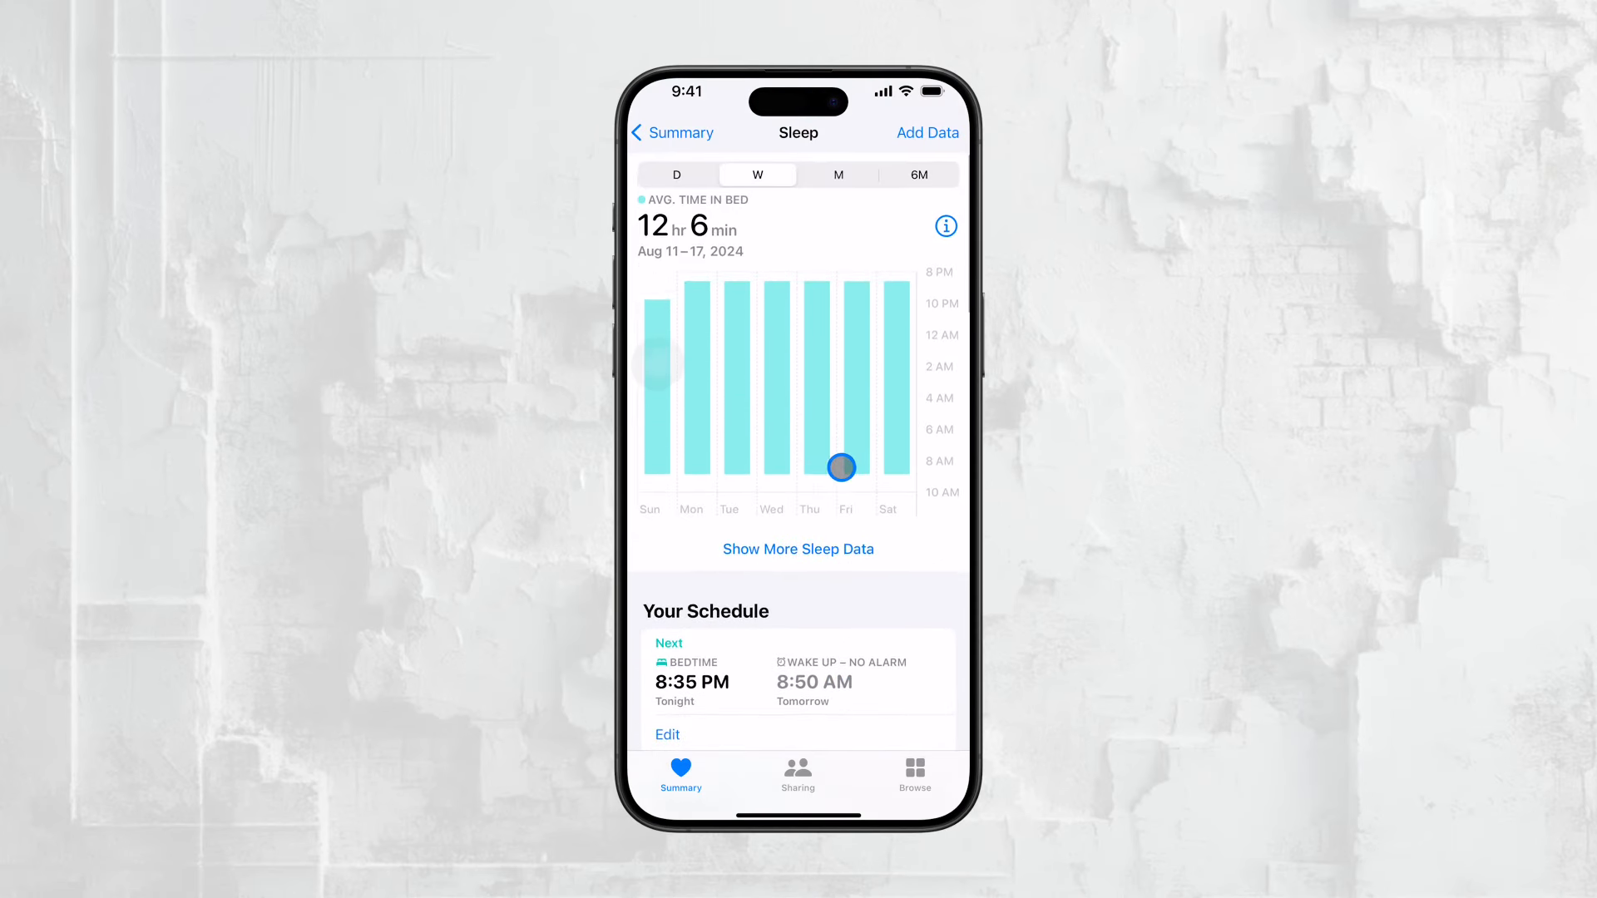
{"action": "scroll", "scroll_direction": "down", "scroll_amount": 3}
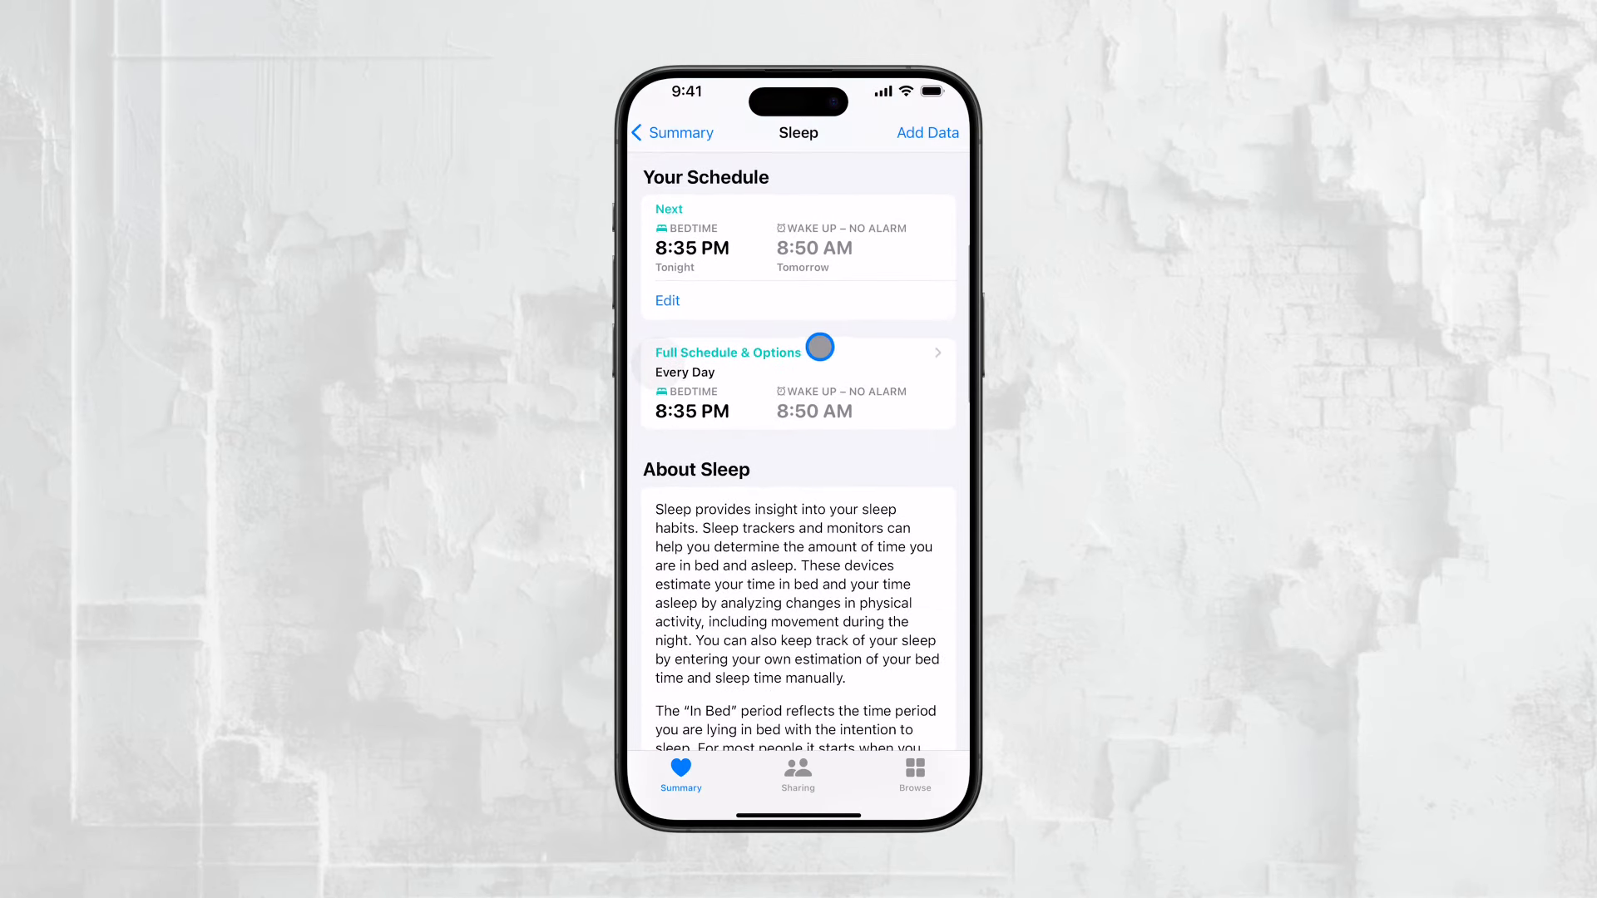
{"action": "left_click", "coordinate": [727, 352]}
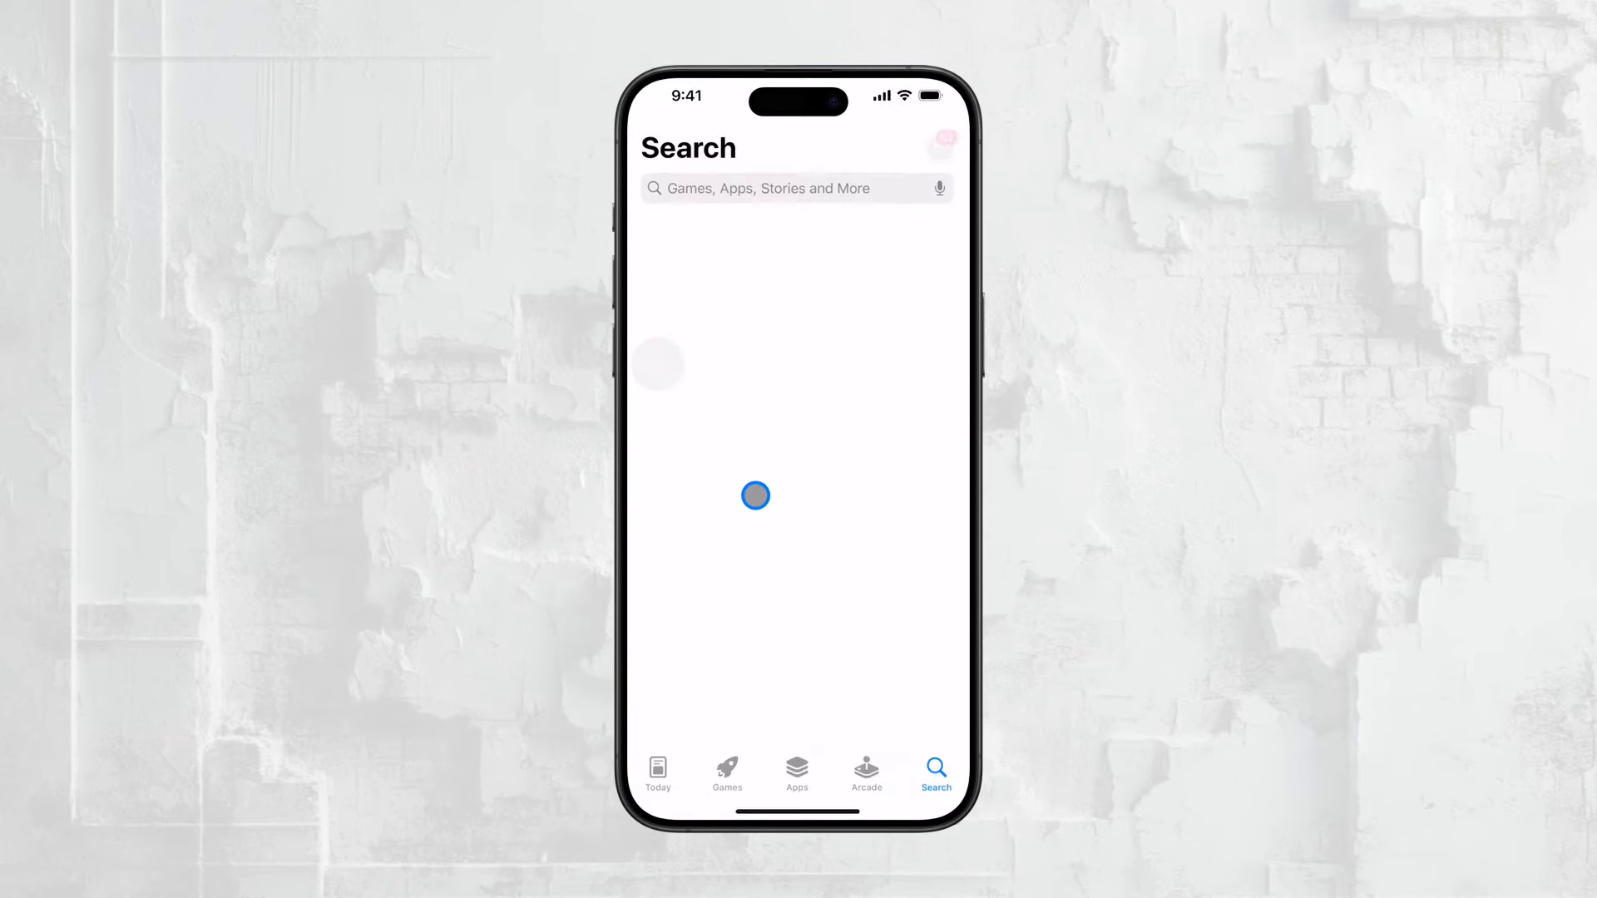
- Search the App Store for 'pillow' and browse the Pillow: Sleep Tracker page
{"action": "left_click", "coordinate": [765, 188]}
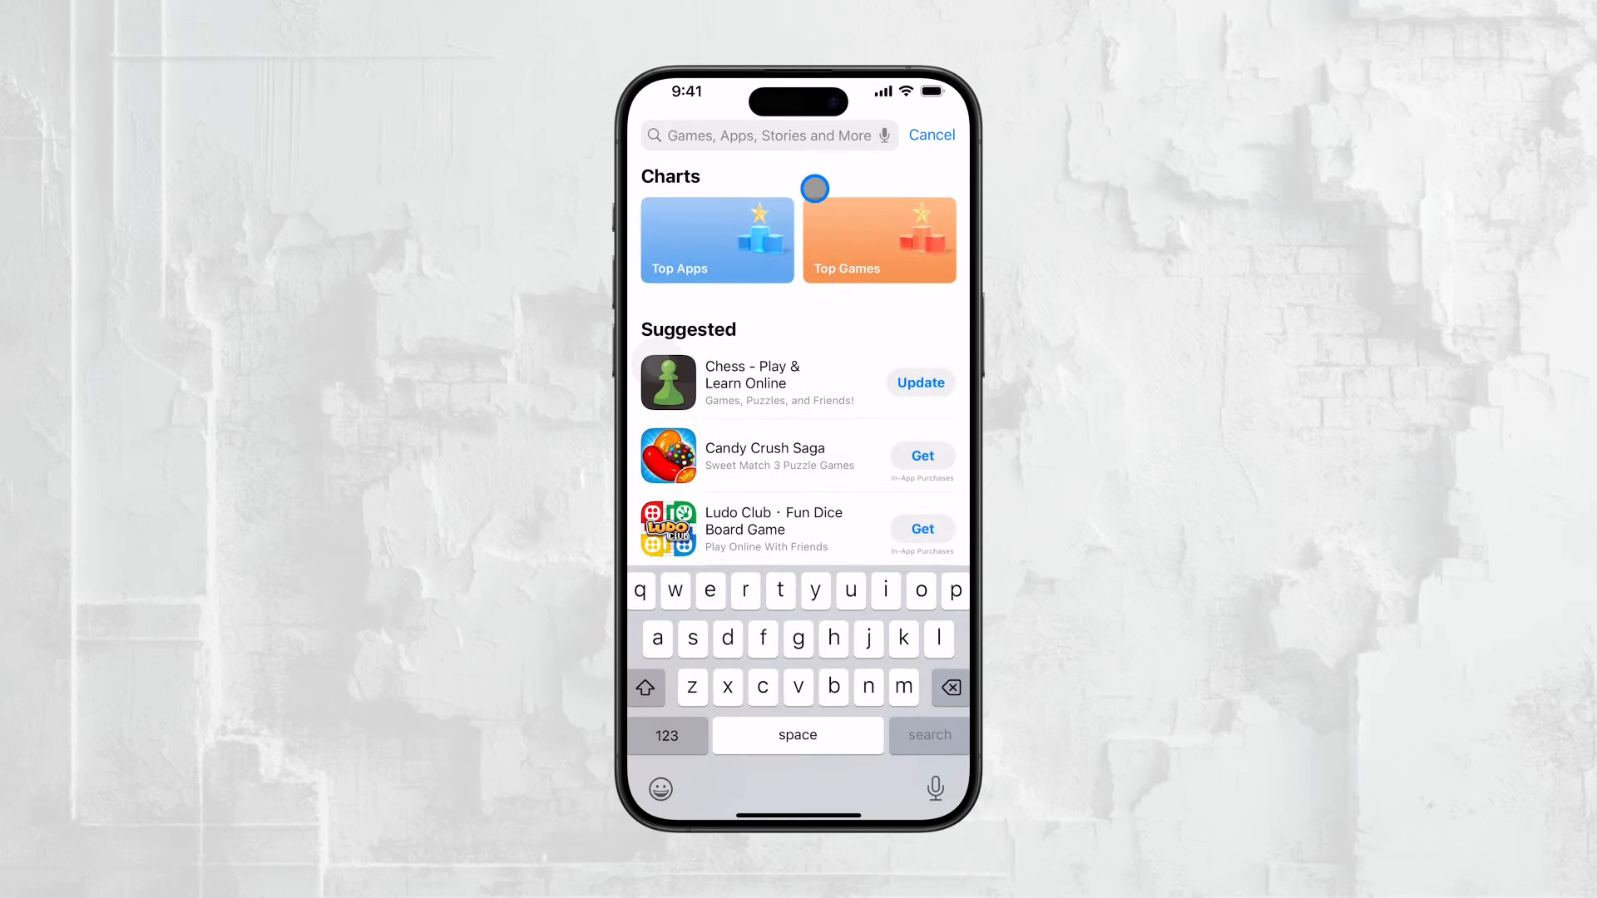
{"action": "type", "text": "pillow"}
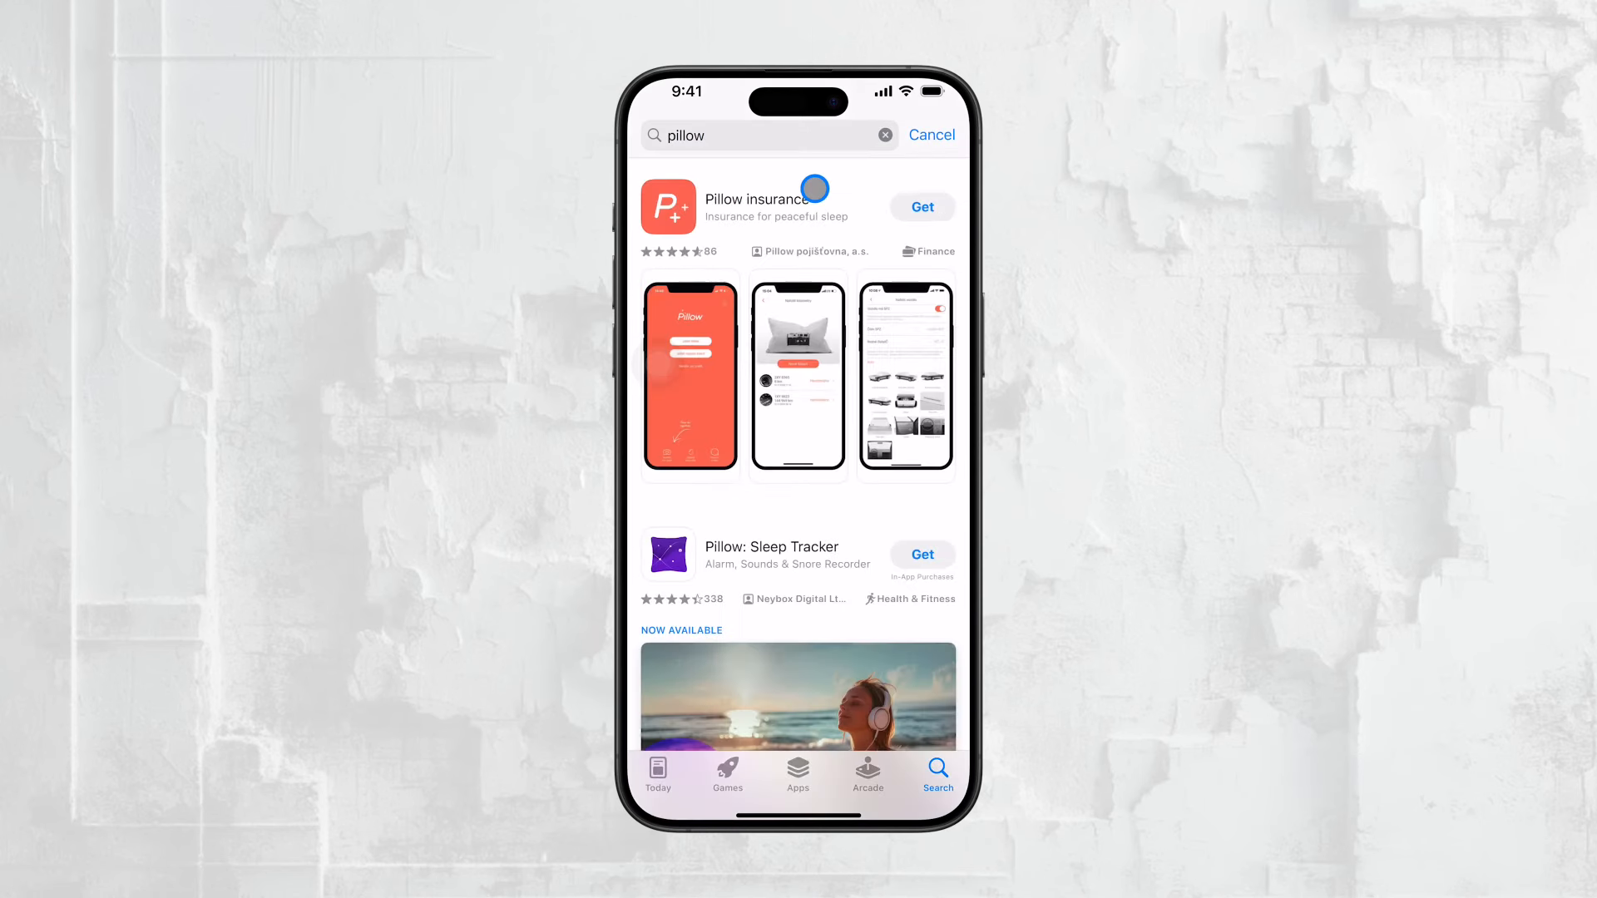
{"action": "left_click", "coordinate": [771, 554]}
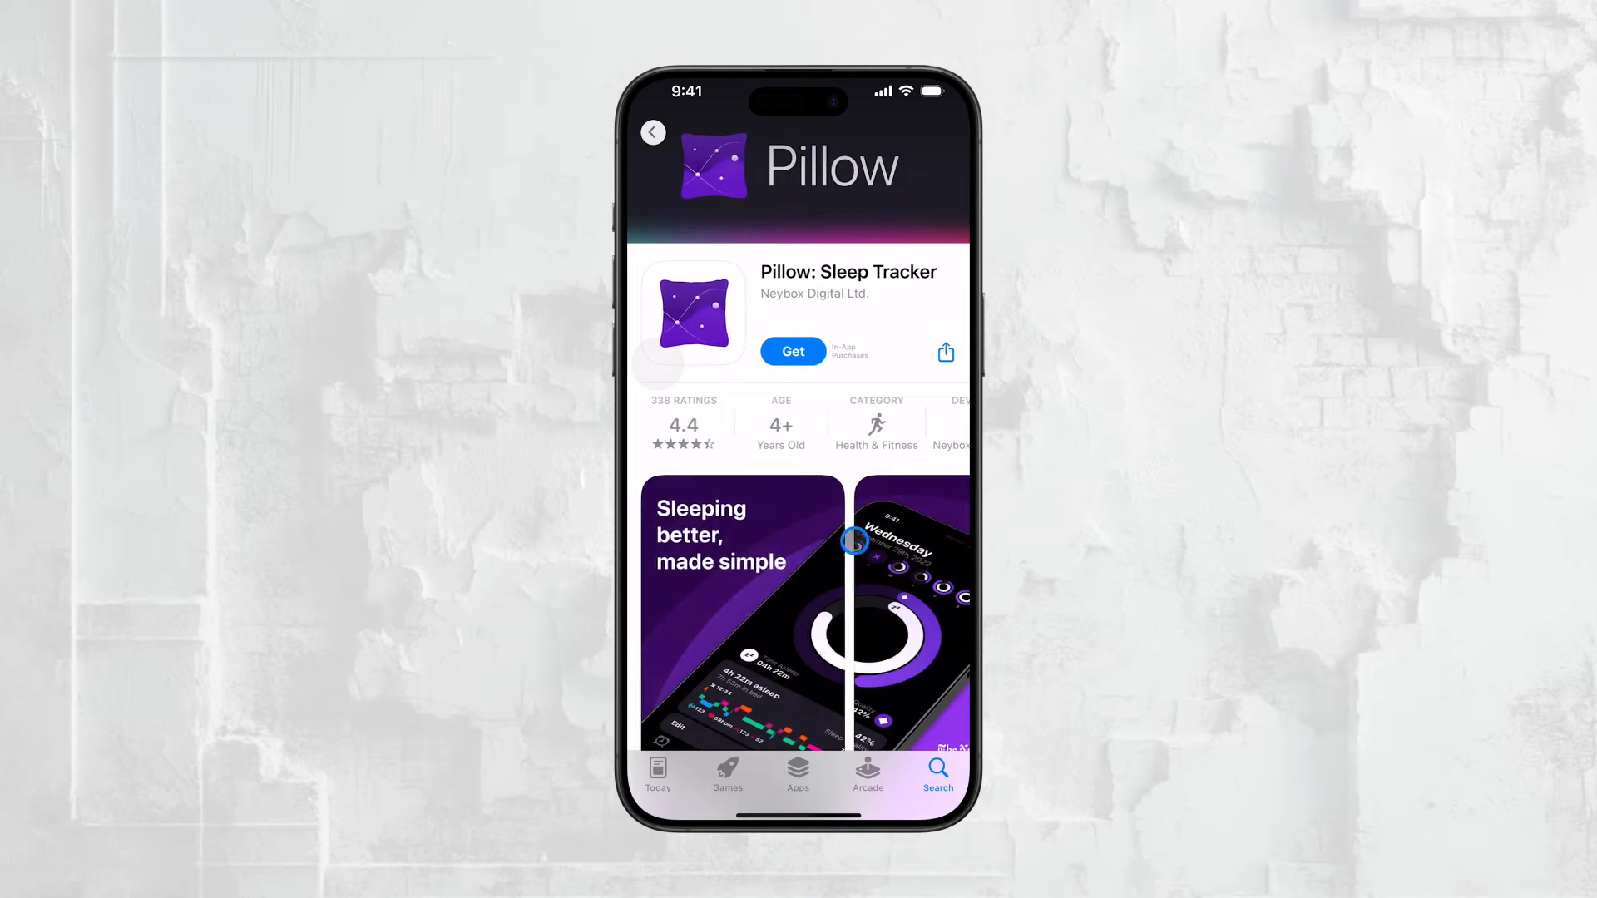
{"action": "scroll", "scroll_direction": "down", "scroll_amount": 3}
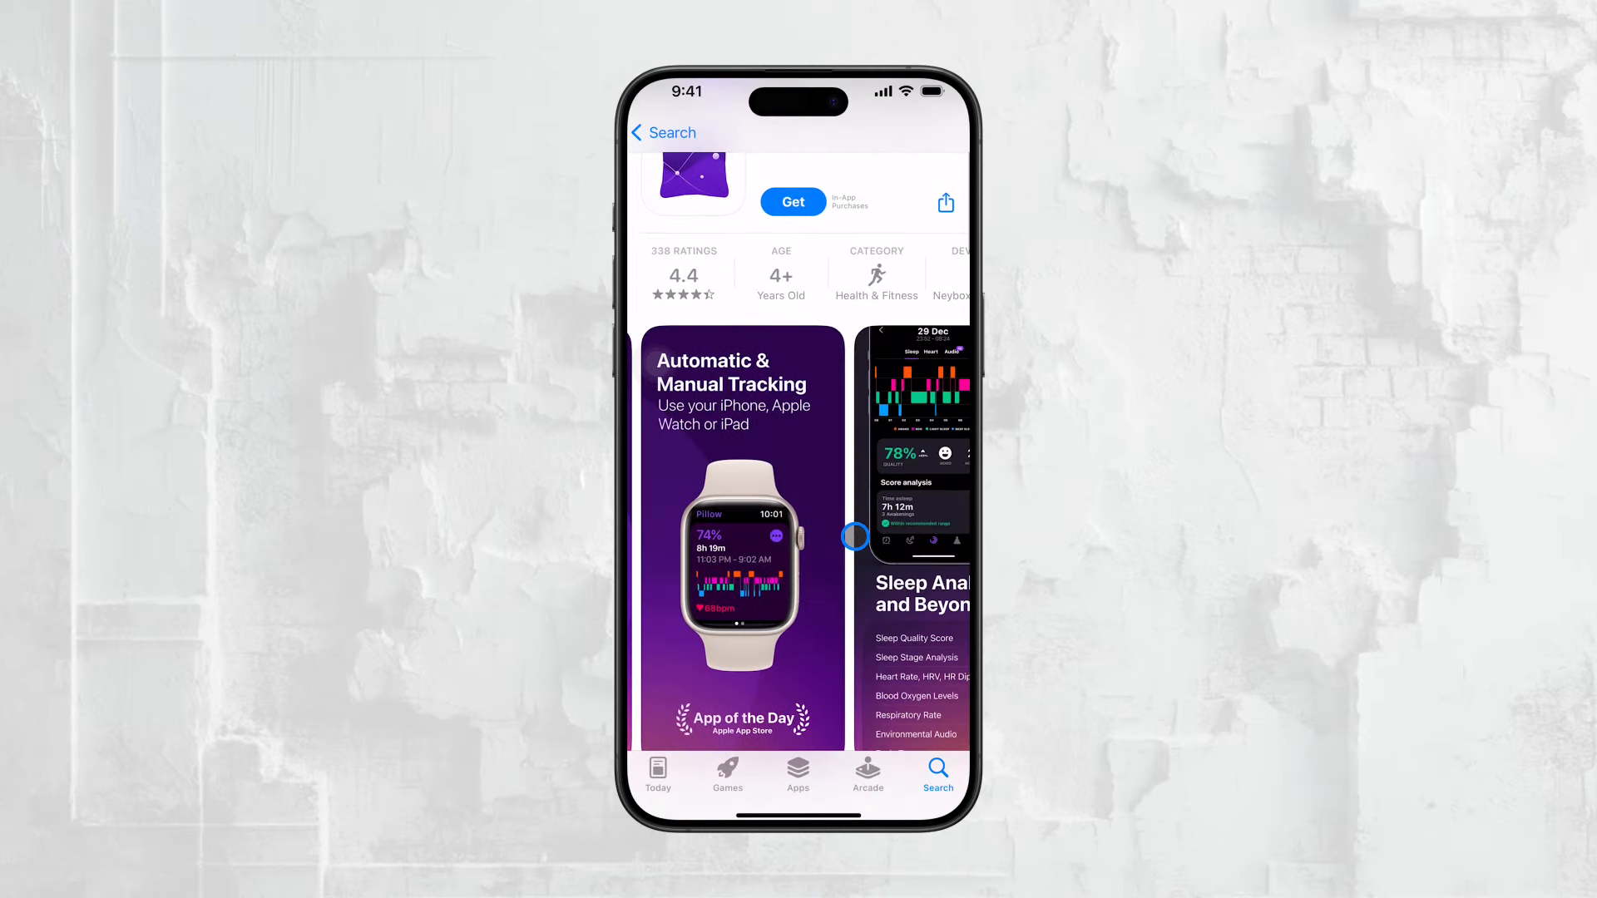